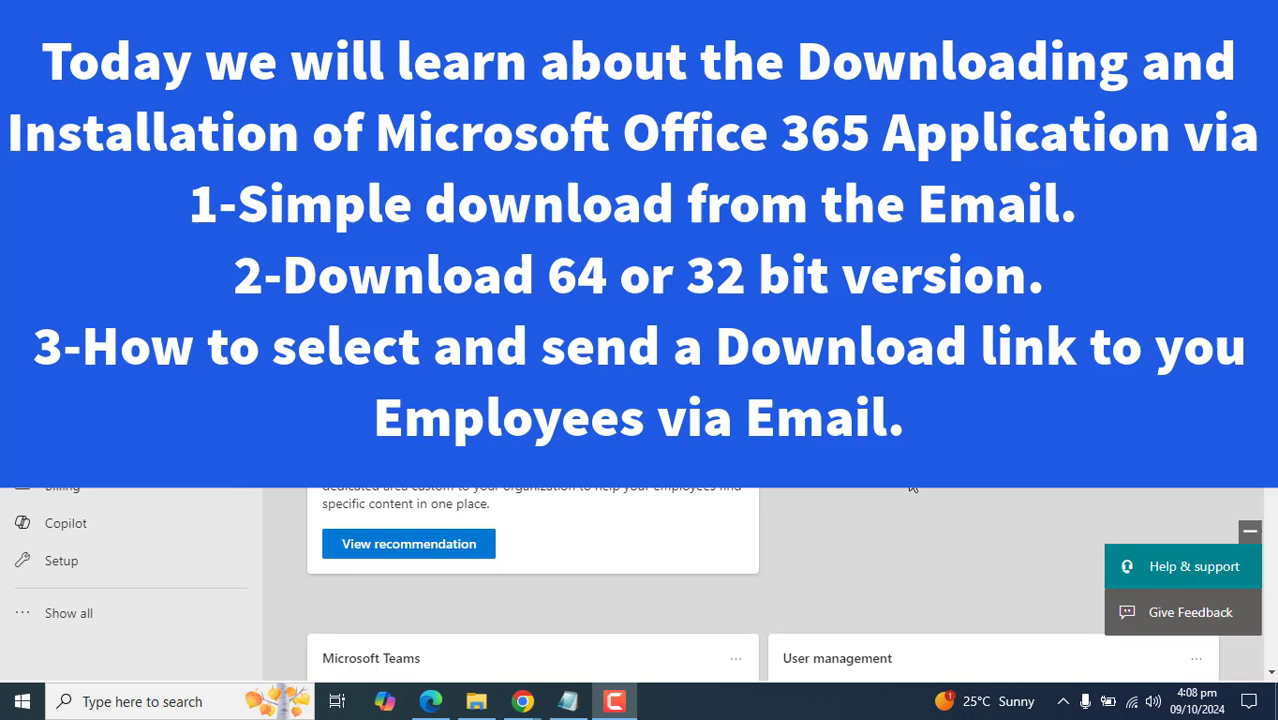
Go to admin.microsoft.com in the browser to reach the admin sign-in page.
scroll(down, 3)
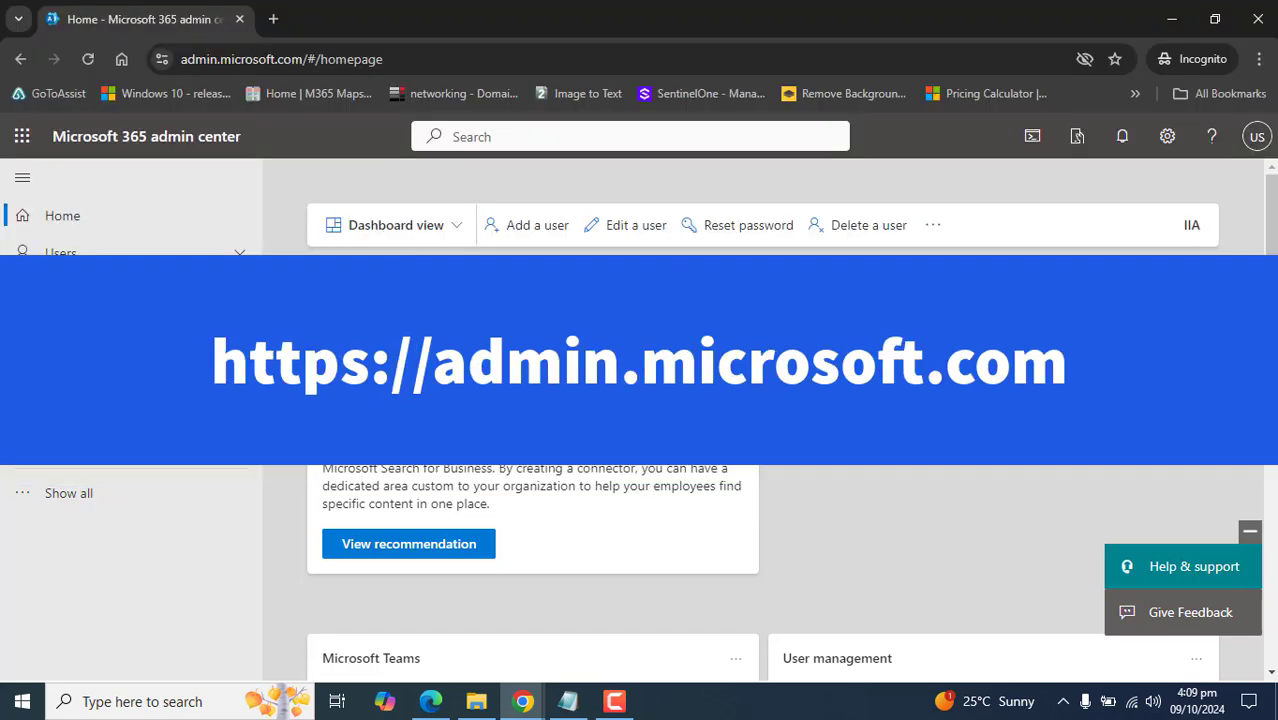
text(admin.micorosoft.com)
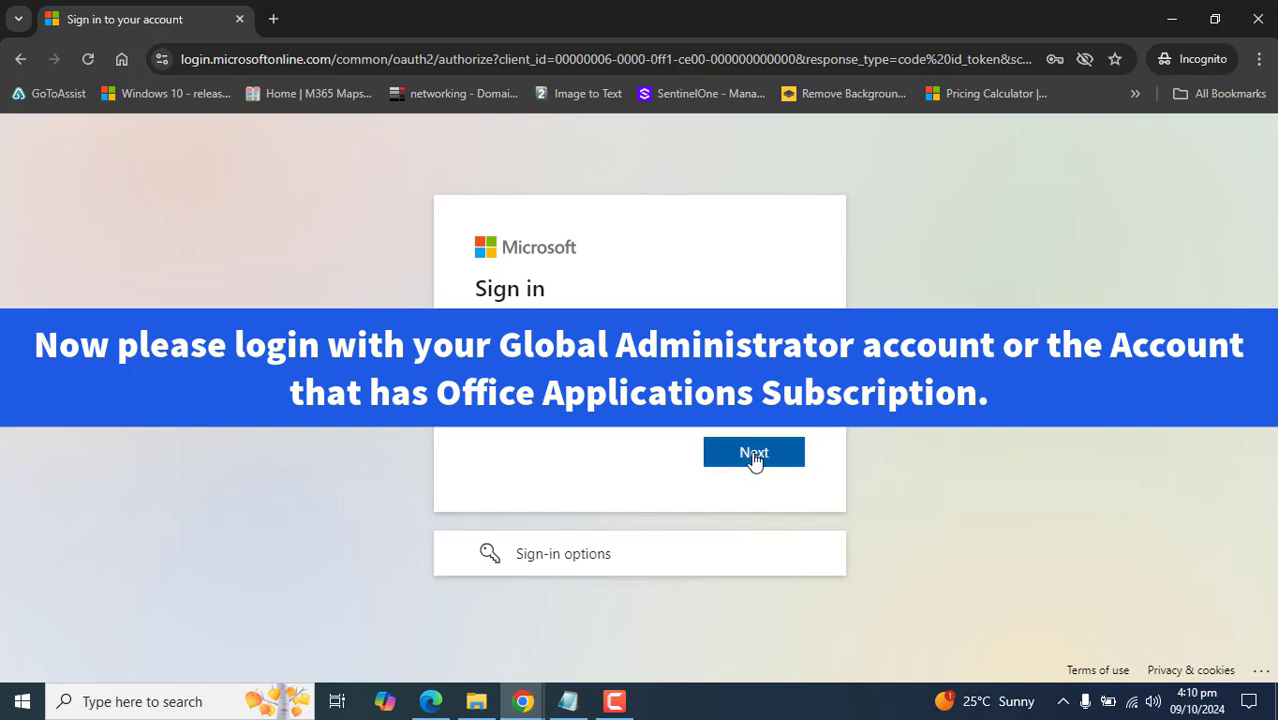
Finish signing in with the administrator account and open the Dashboard view dropdown.
click(754, 452)
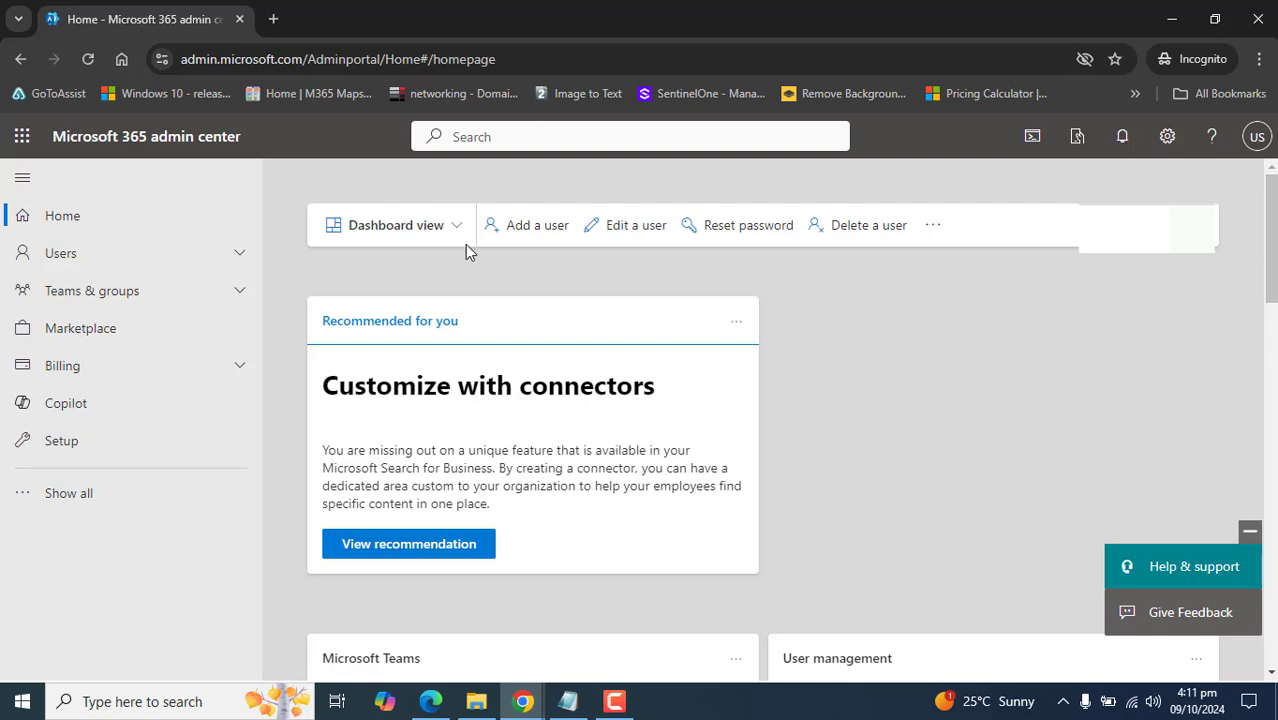
click(396, 224)
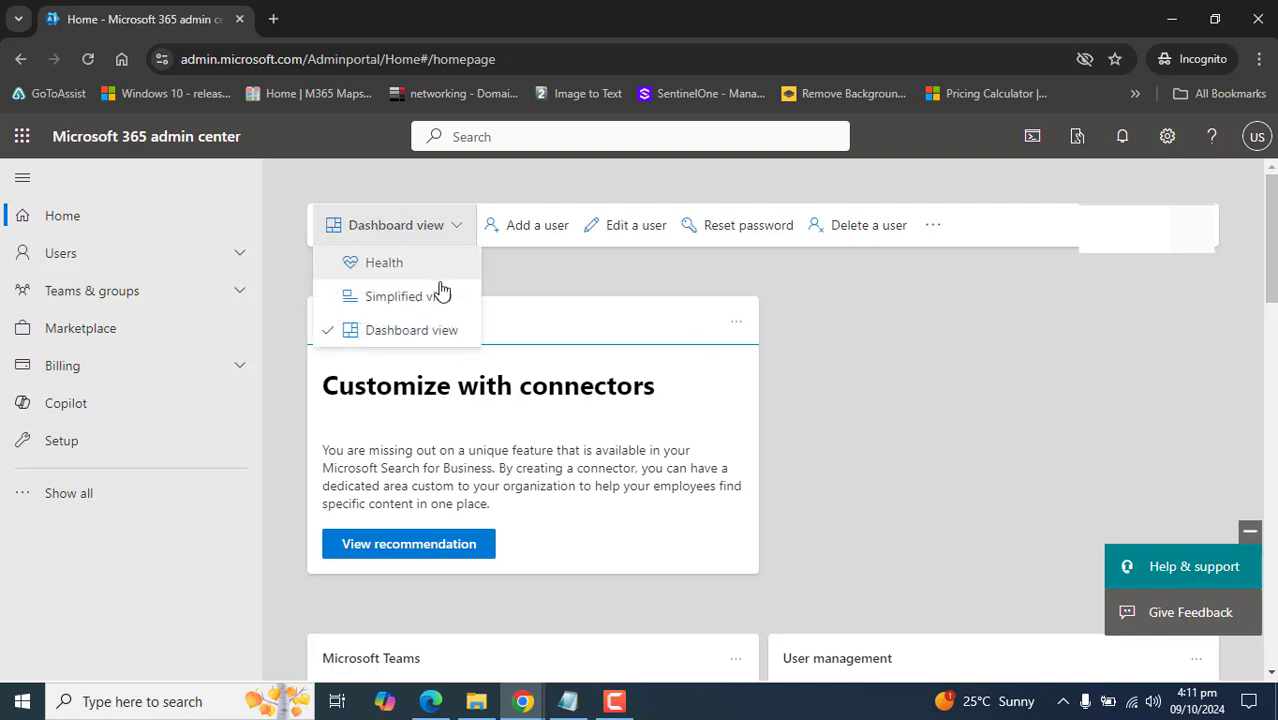
mouse_move(405, 305)
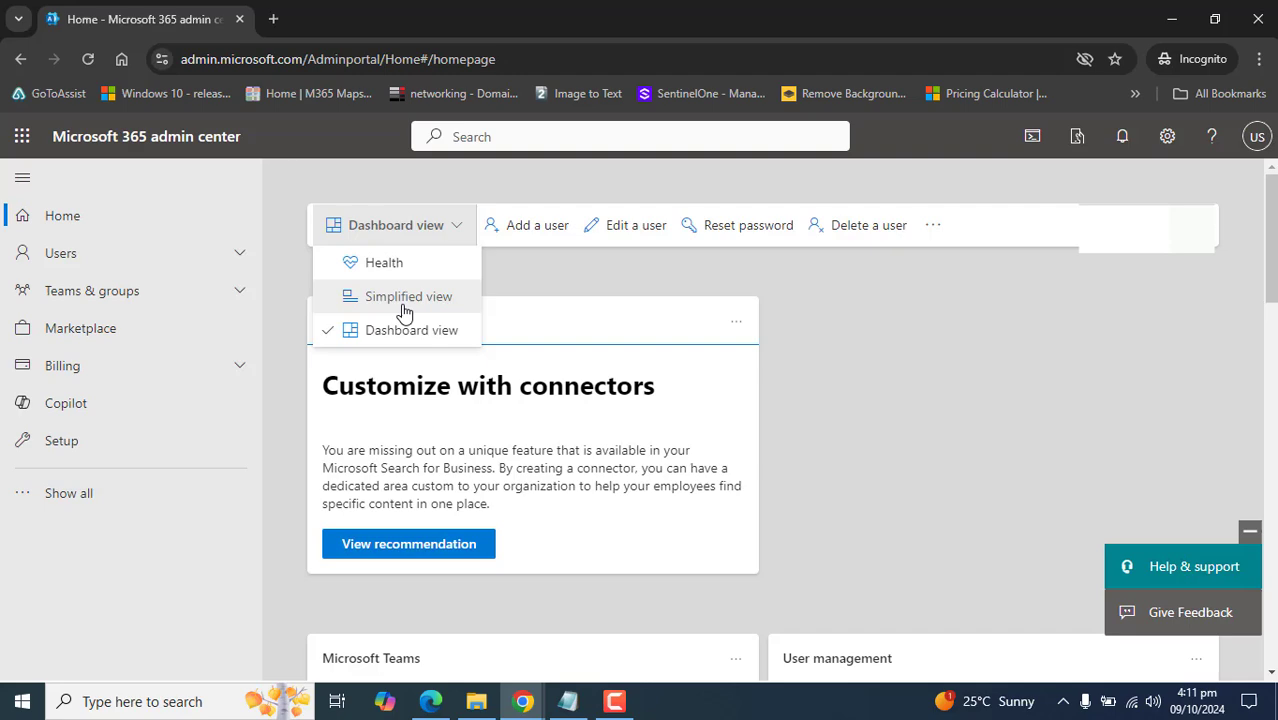
mouse_move(411, 330)
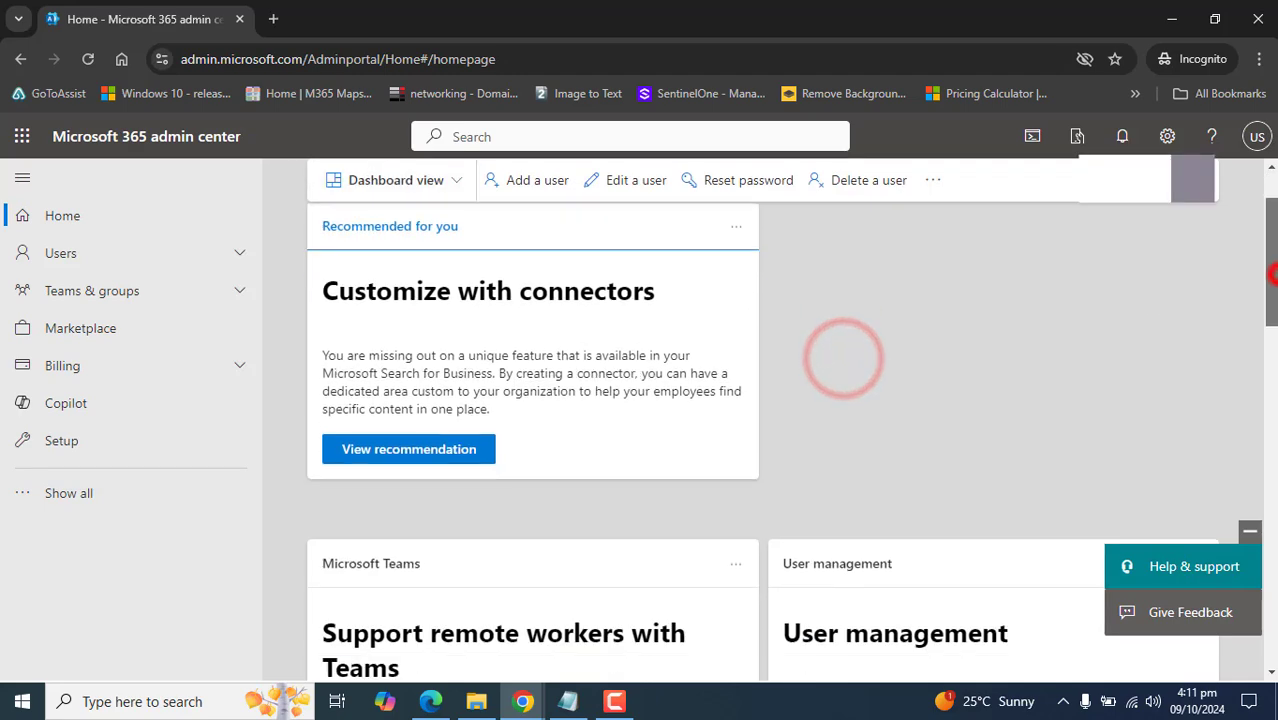
Start Install apps from the Microsoft 365 apps card, cancel the save, and close Get started.
scroll(down, 3)
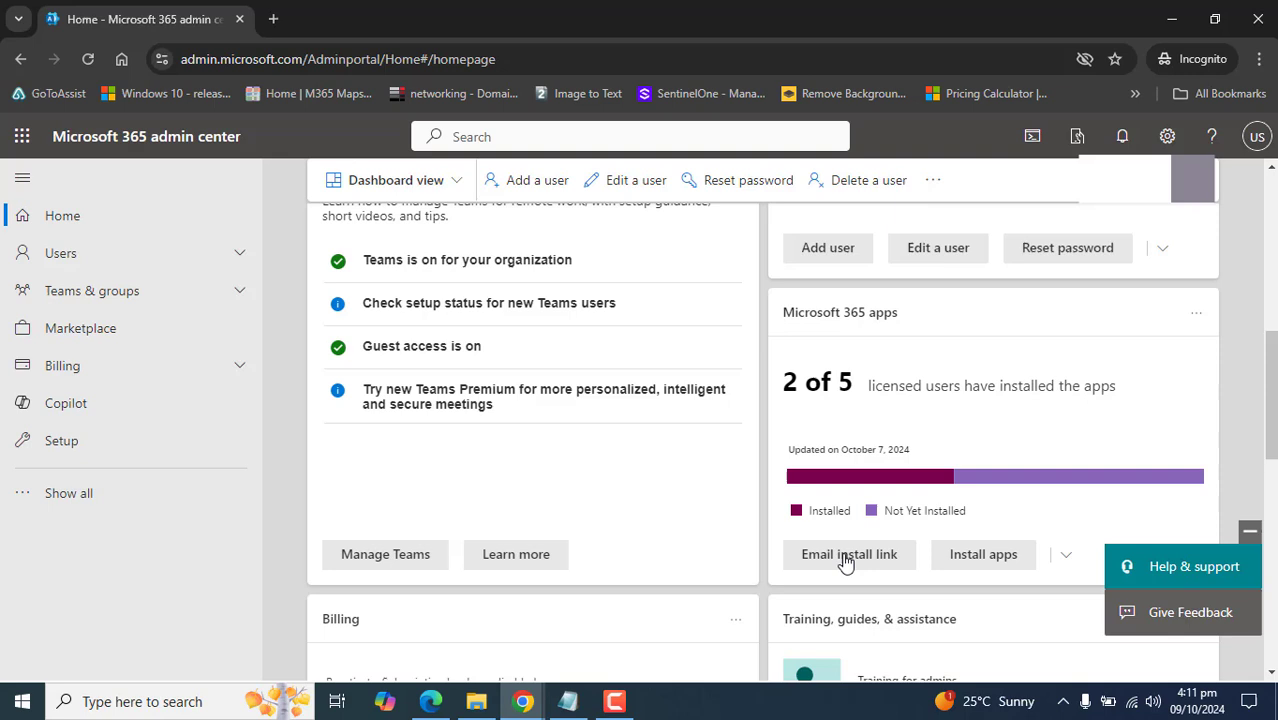
mouse_move(849, 560)
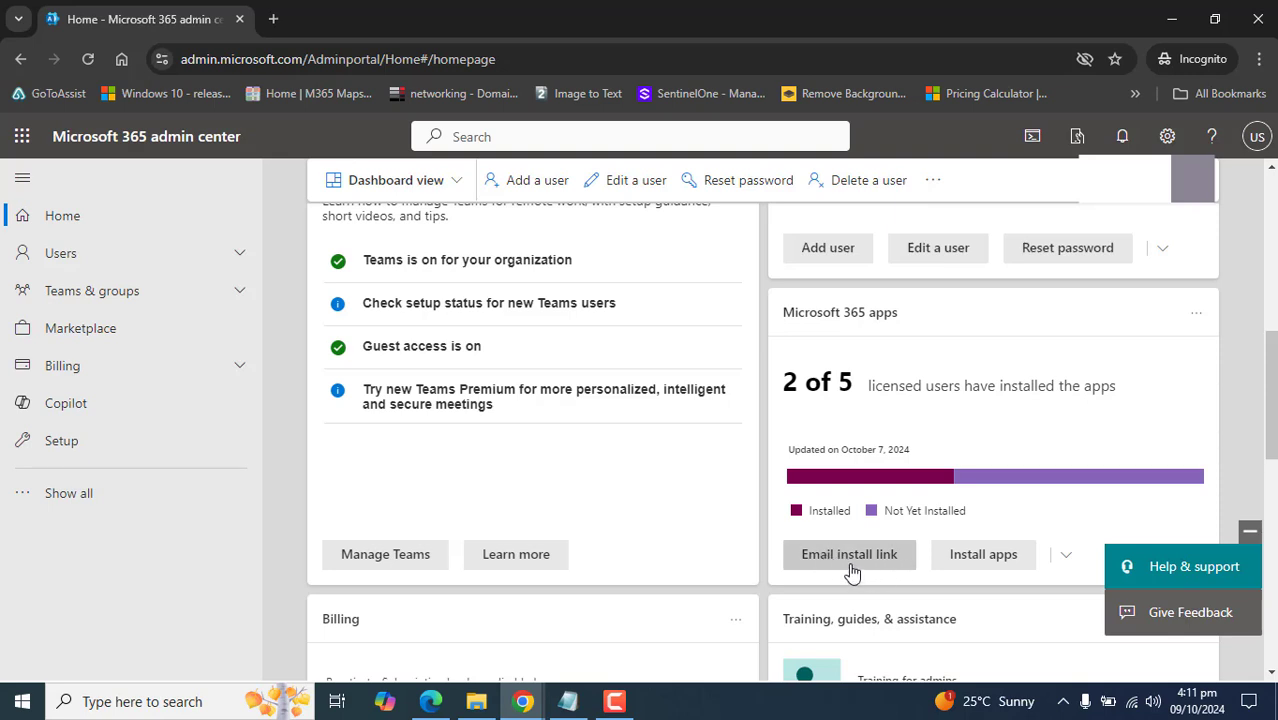
mouse_move(983, 554)
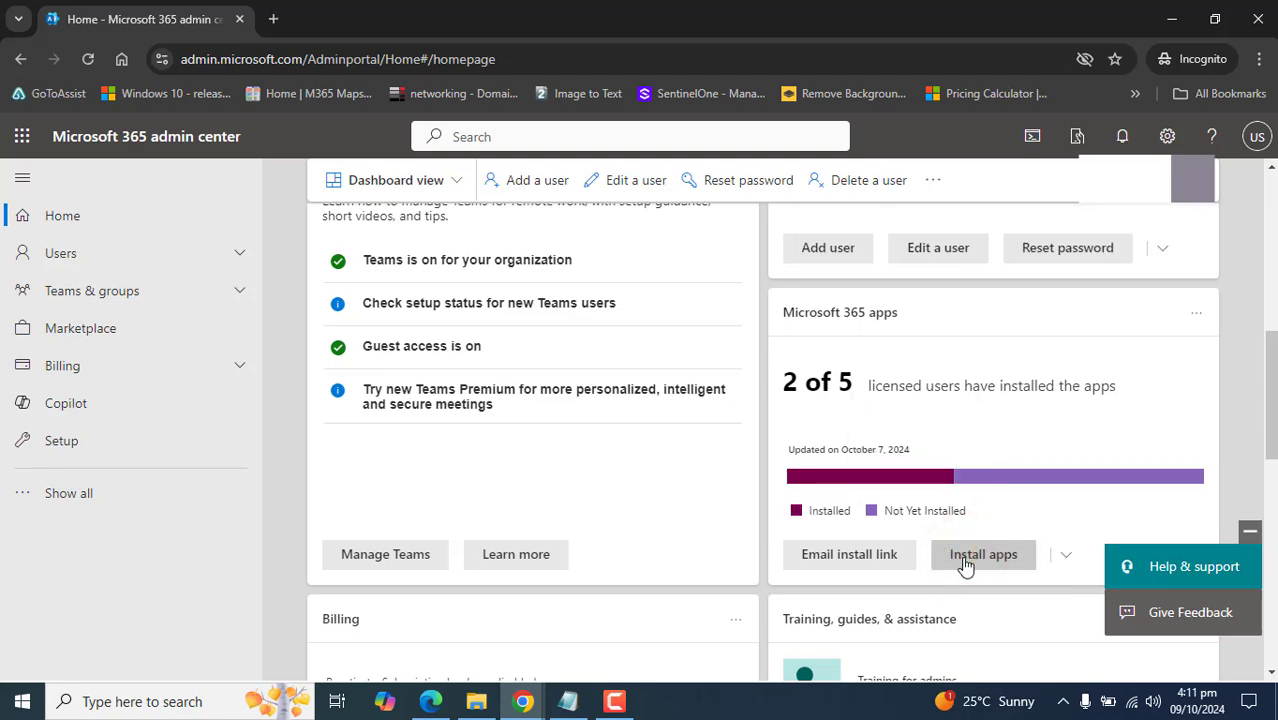
click(982, 554)
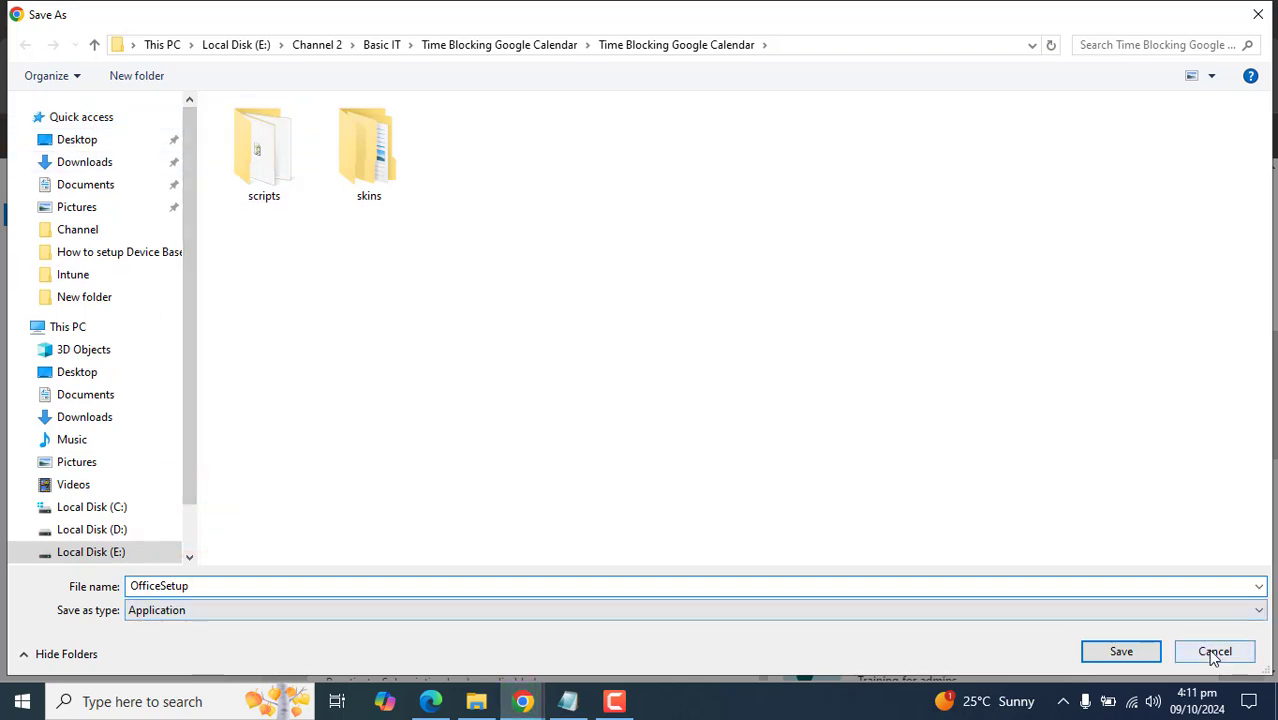
click(1214, 651)
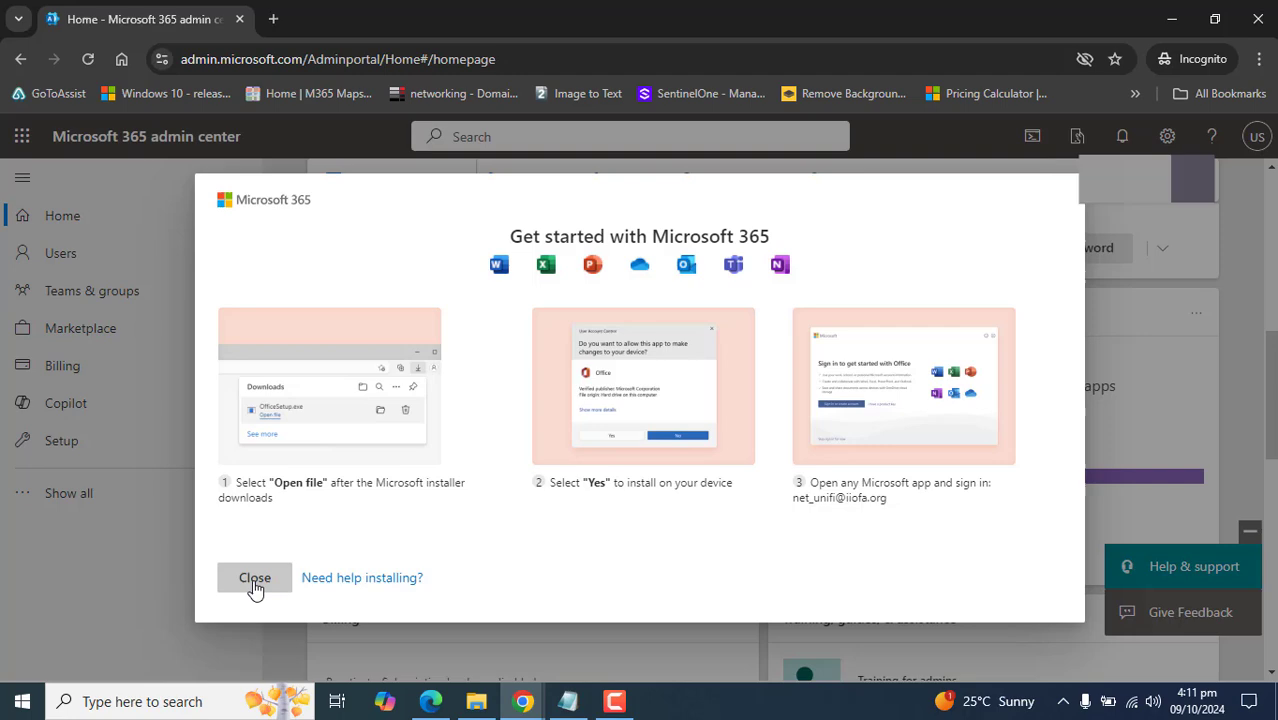
click(254, 577)
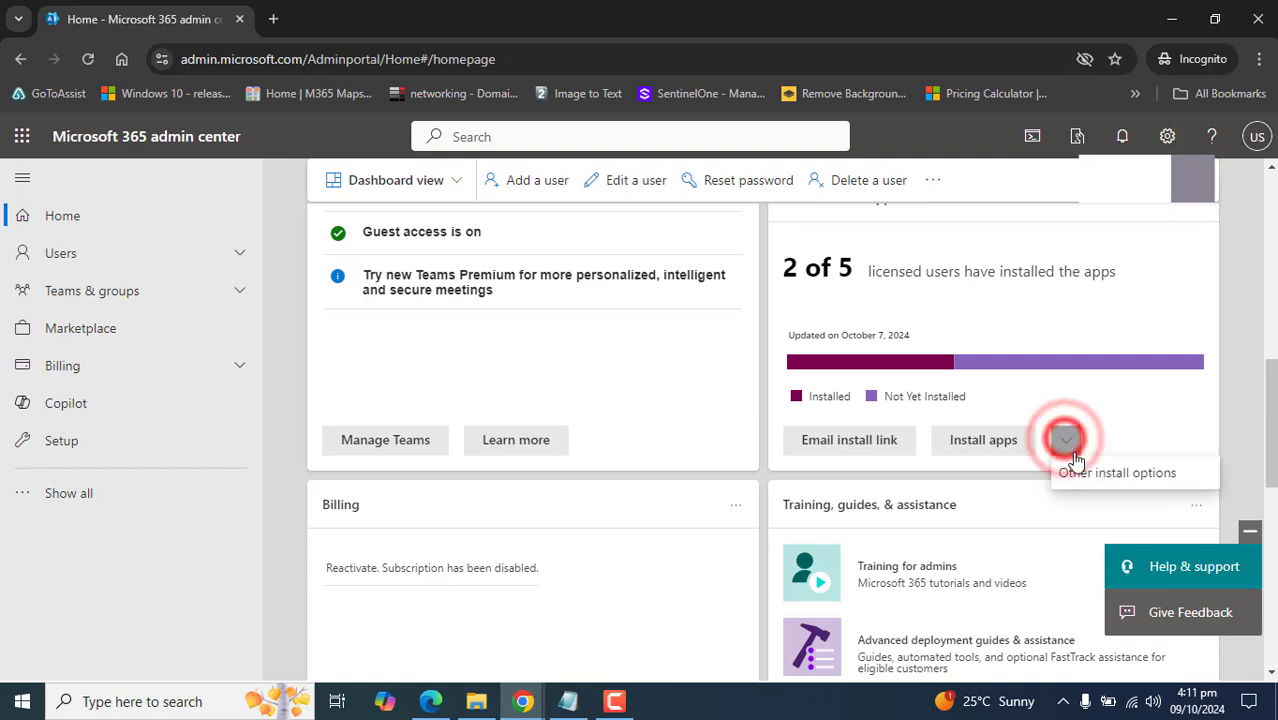
Through Other install options, set Office Version to 64-bit and start Install Office.
click(1065, 439)
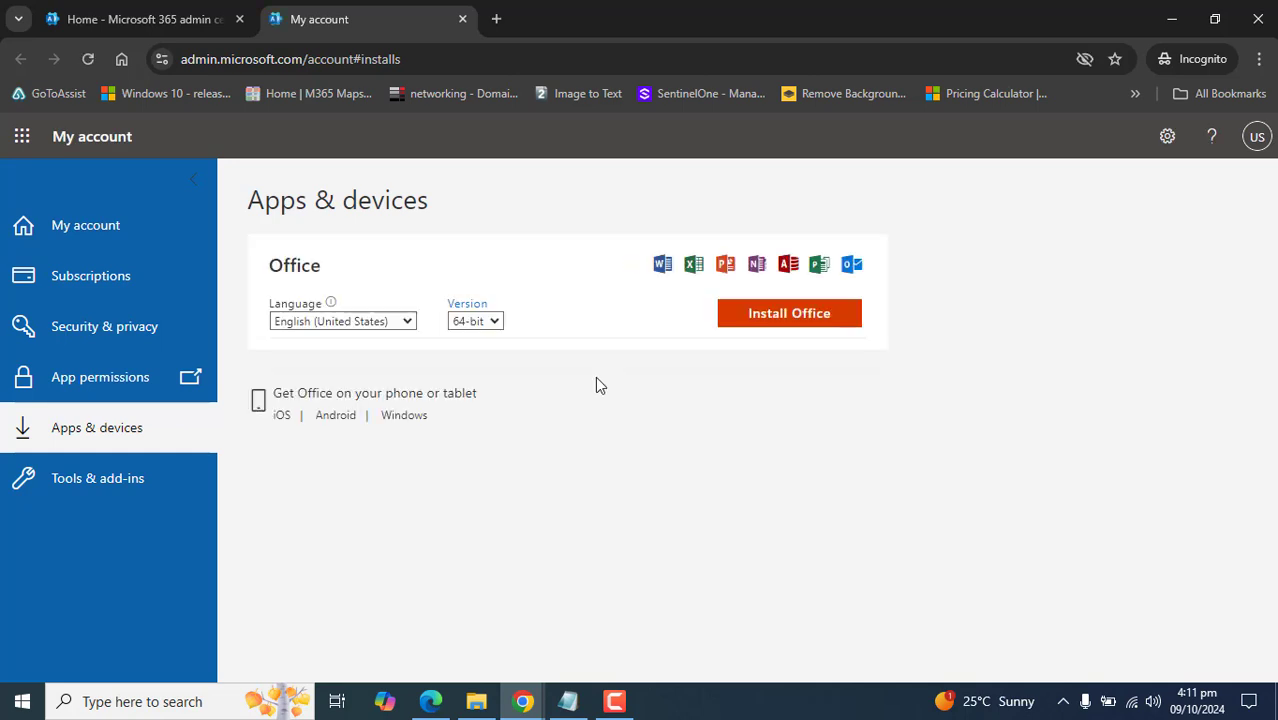
click(475, 320)
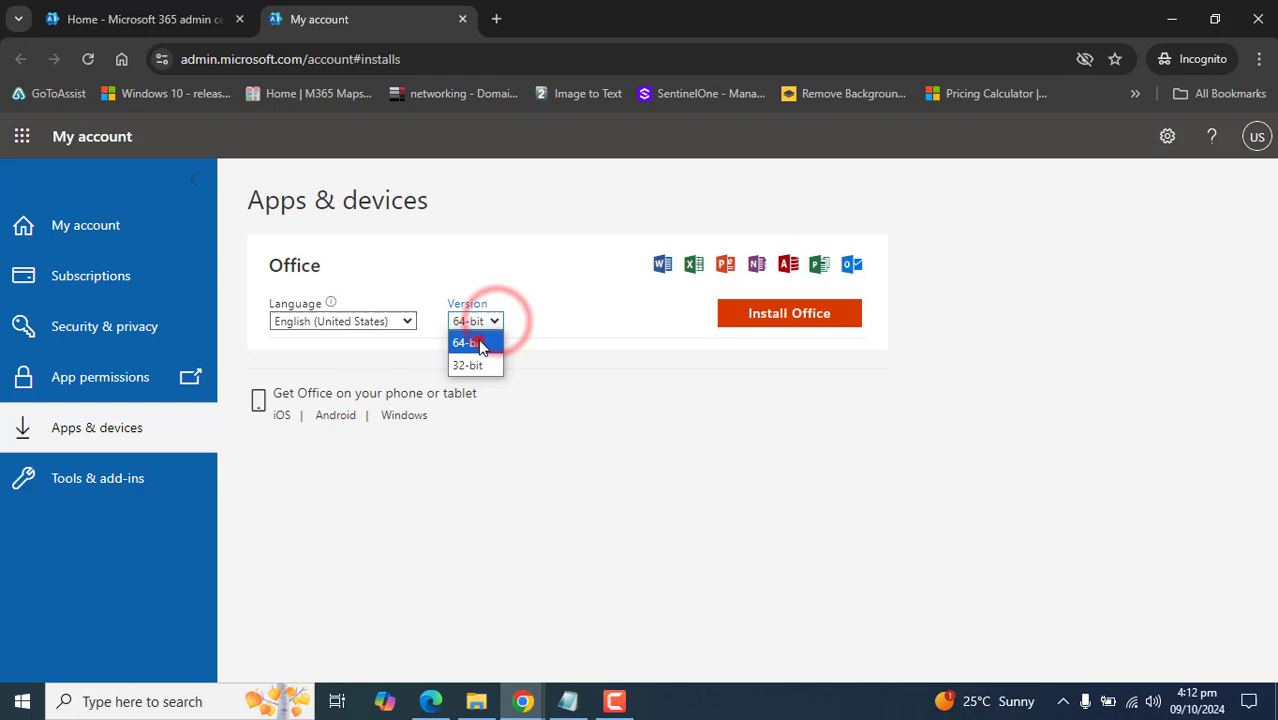
click(475, 342)
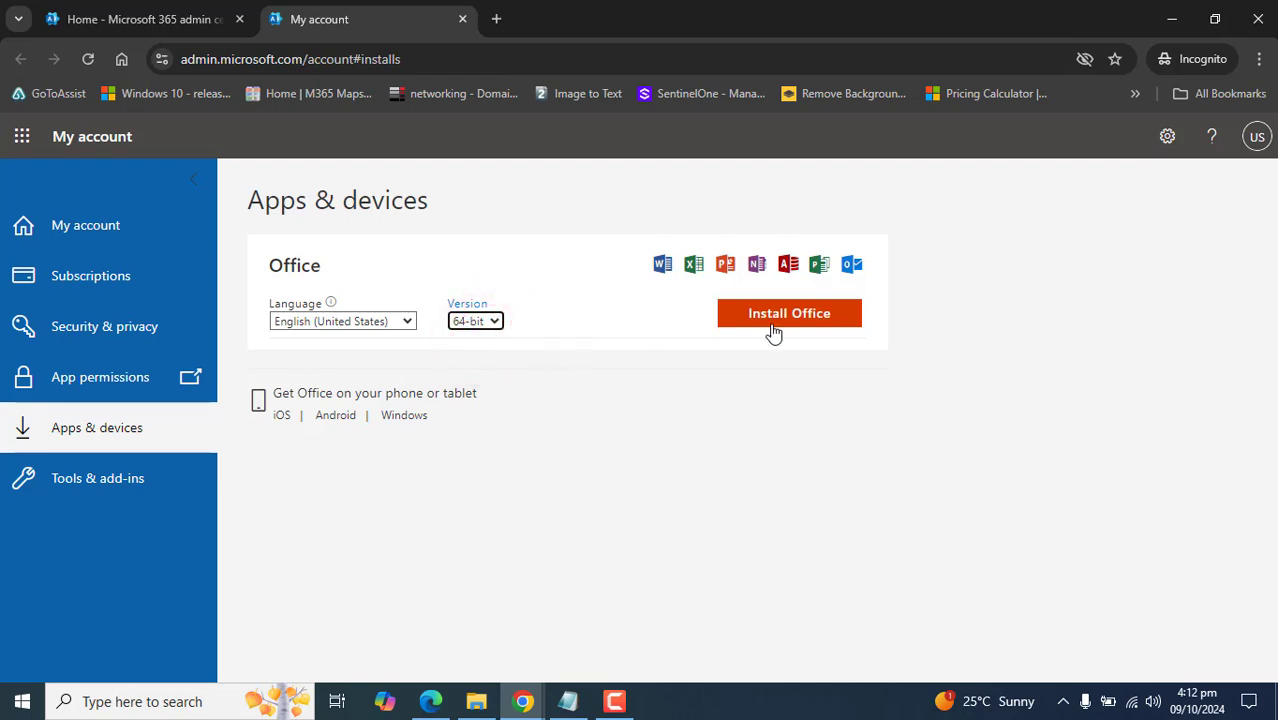
click(789, 313)
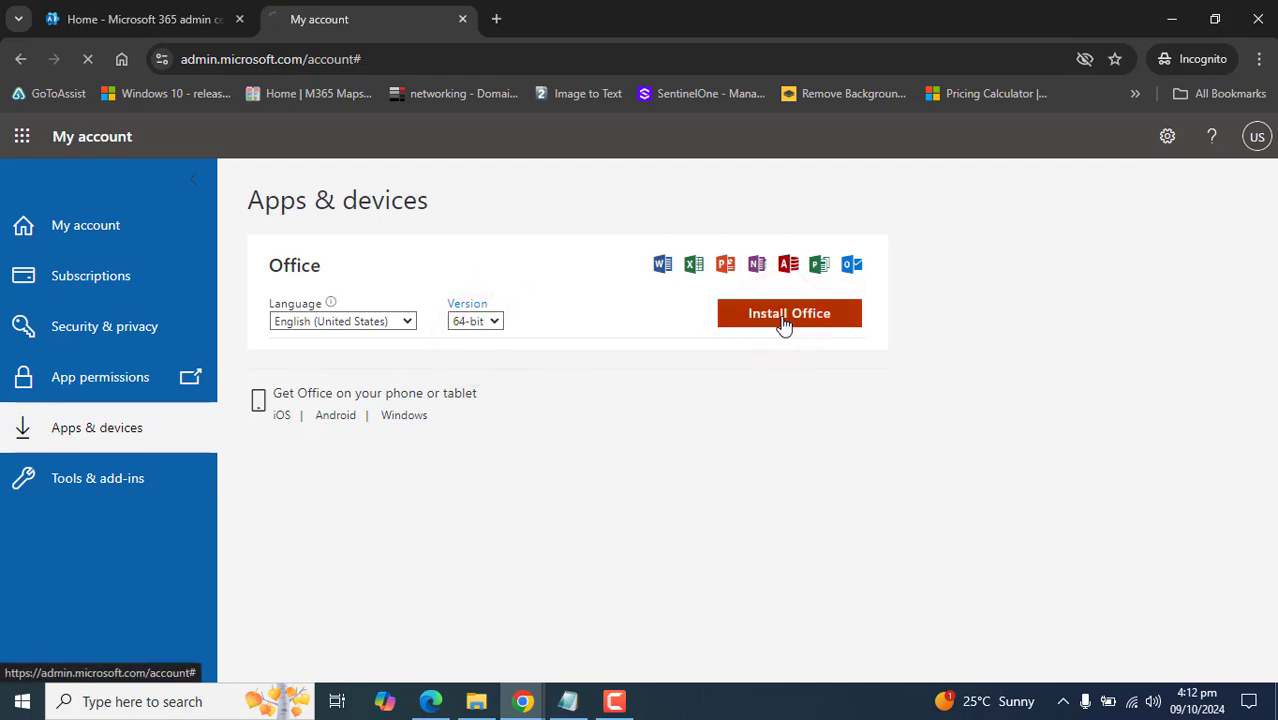
Save OfficeSetup to the Time Blocking Google Calendar folder and run it.
click(789, 313)
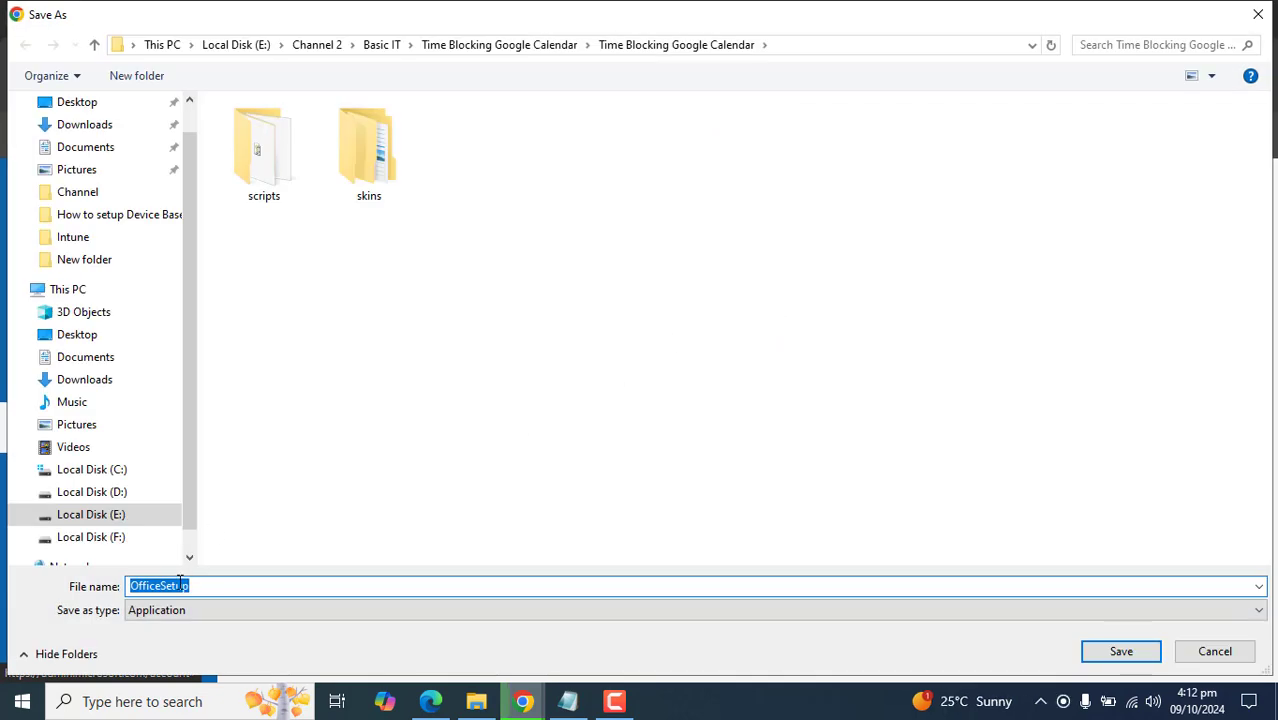
click(1120, 651)
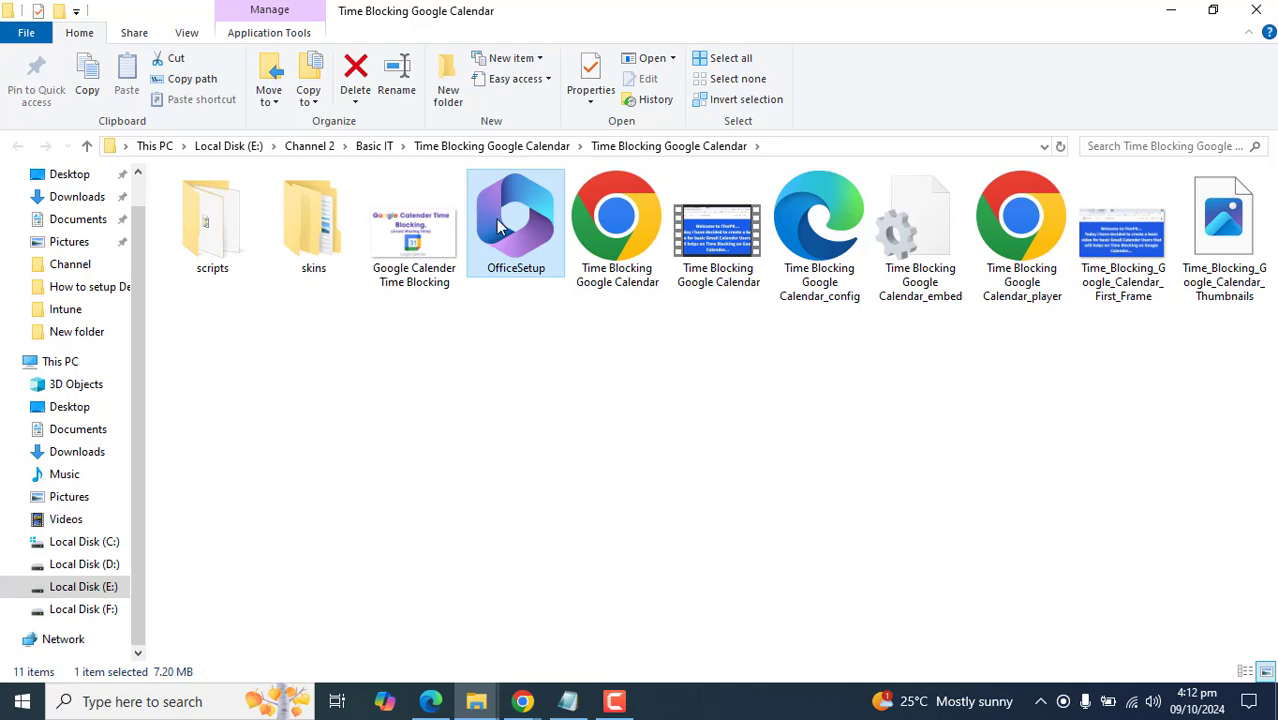
double_click(515, 220)
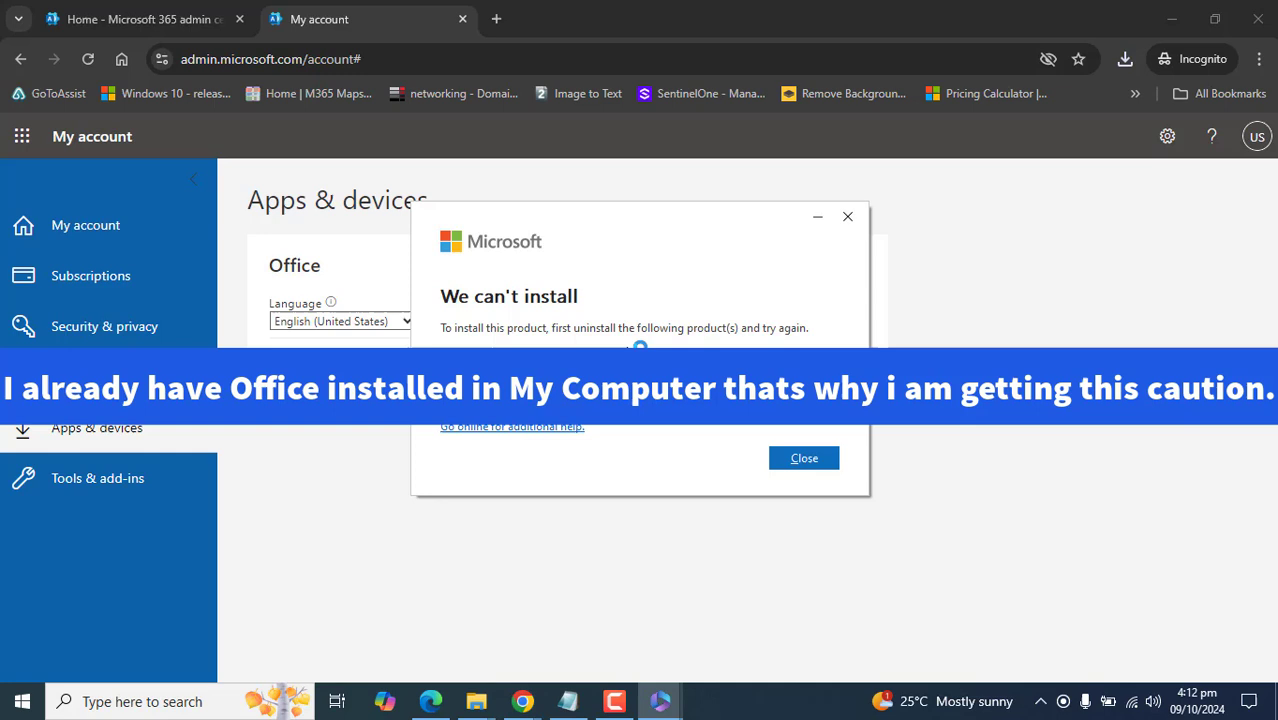
mouse_move(472, 320)
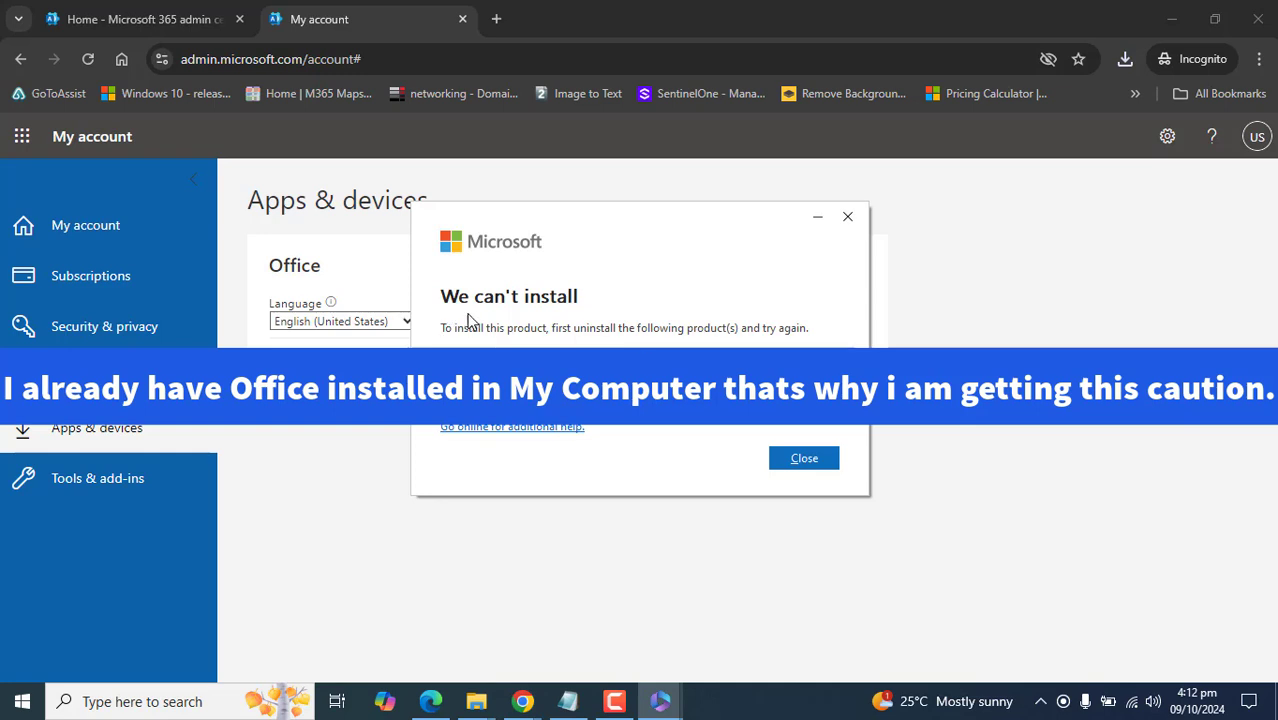
mouse_move(605, 332)
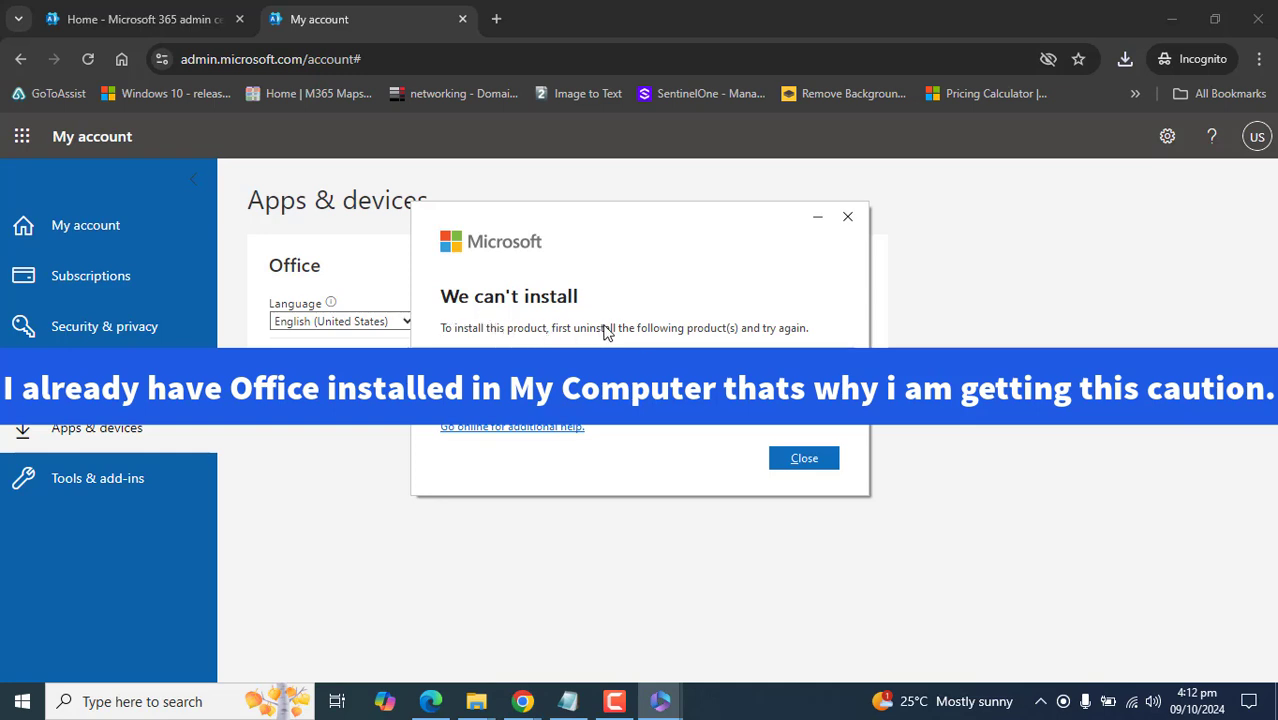
mouse_move(575, 308)
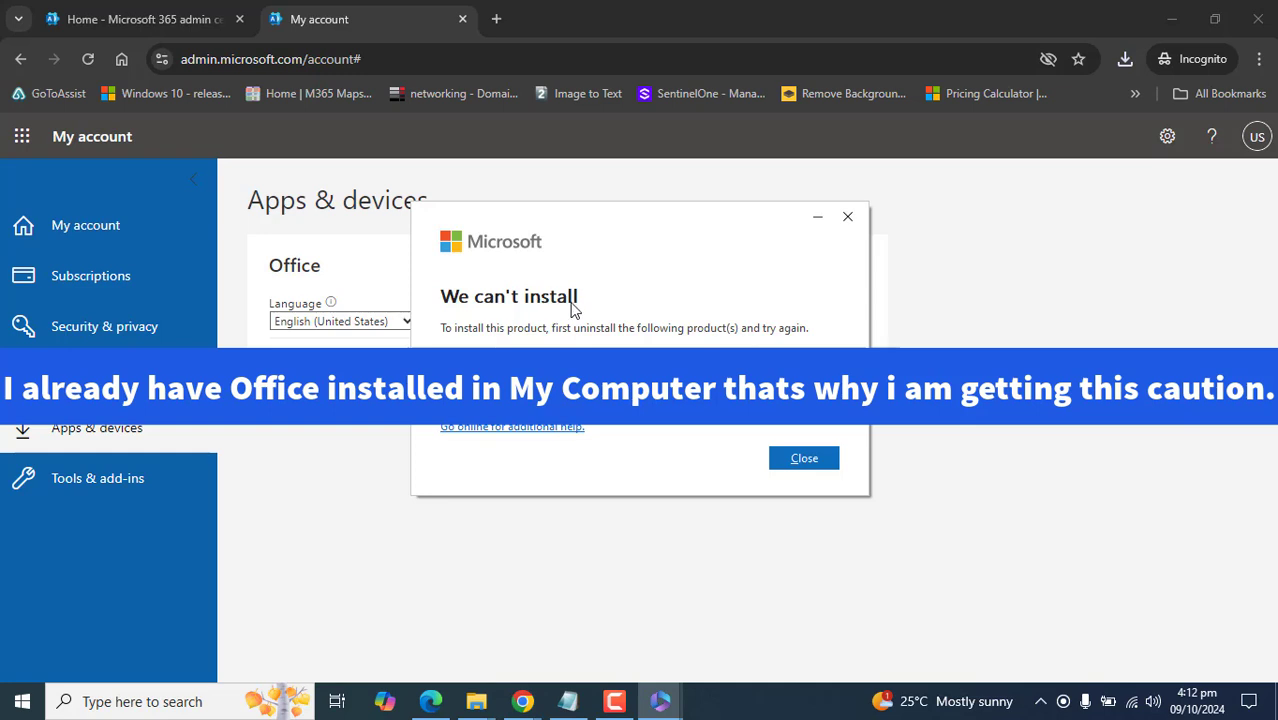
mouse_move(580, 338)
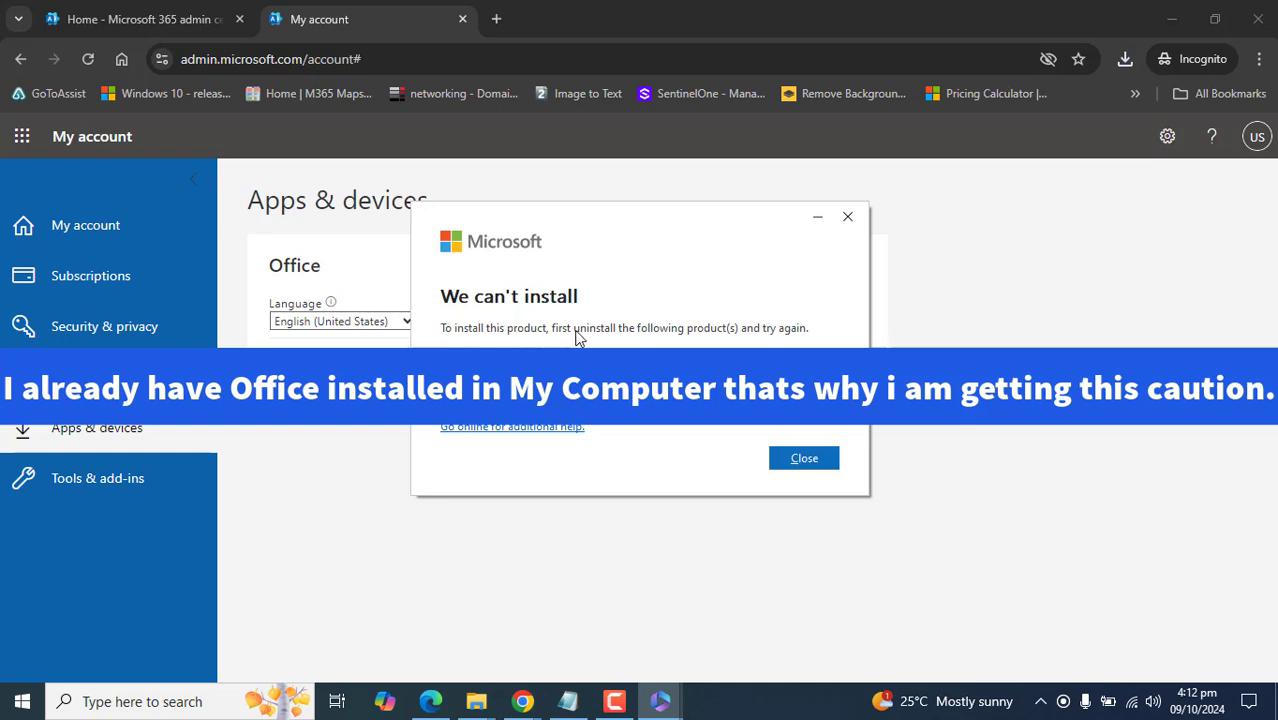
mouse_move(770, 342)
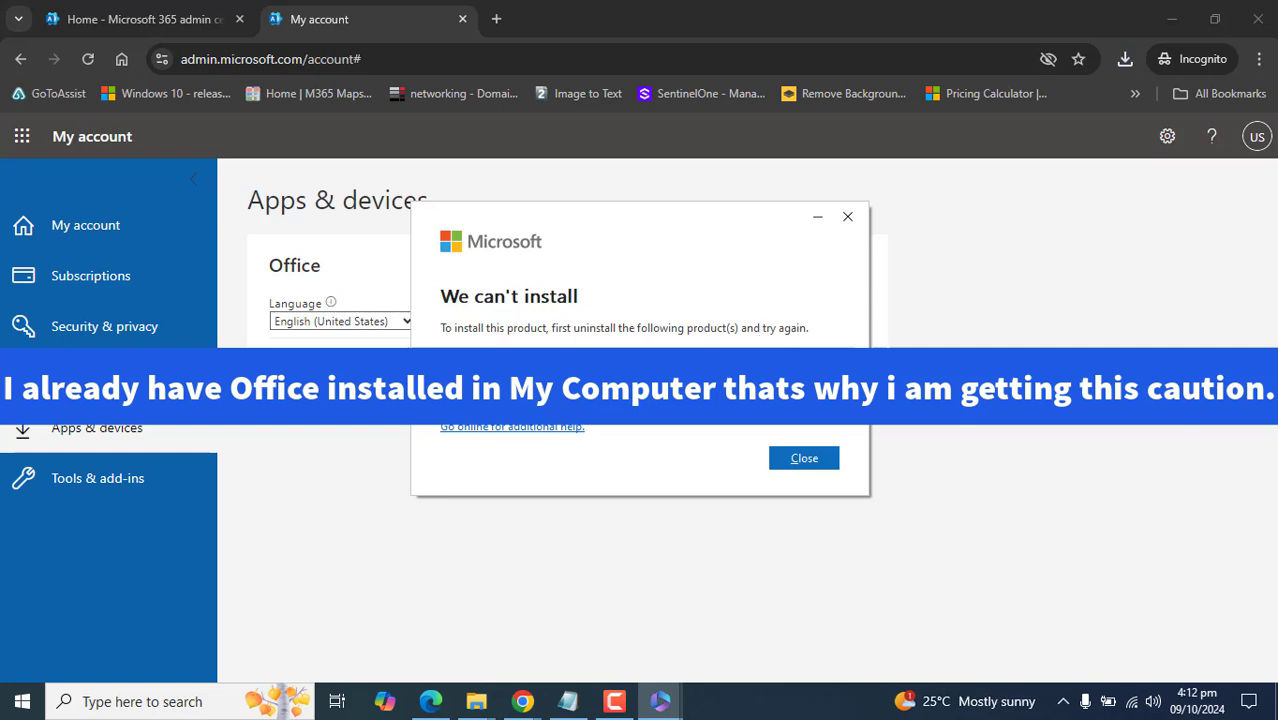
mouse_move(508, 315)
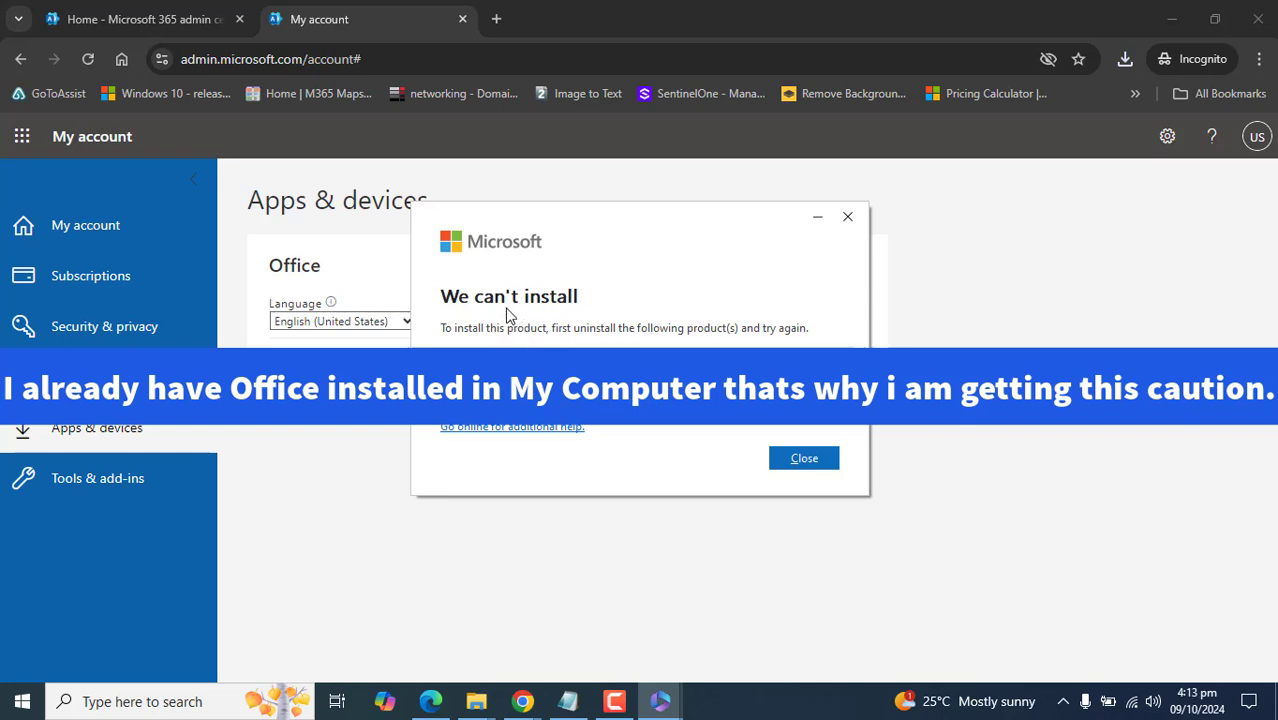
mouse_move(480, 262)
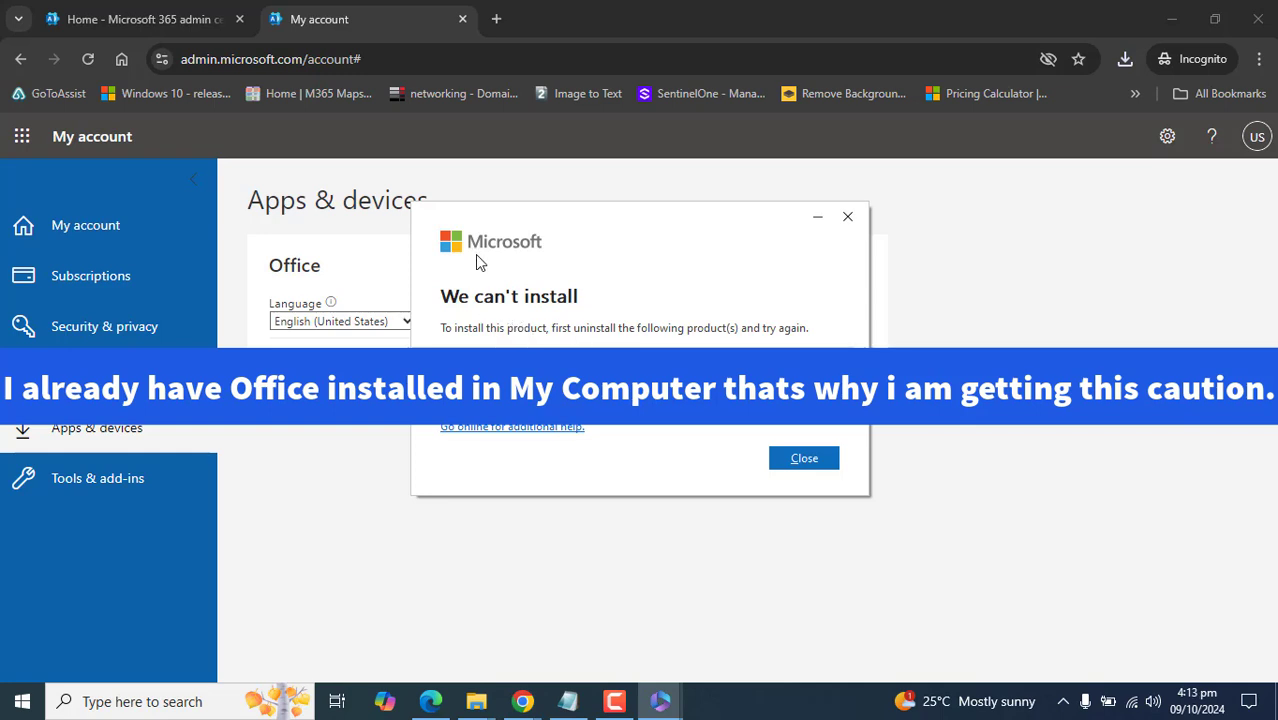
mouse_move(567, 325)
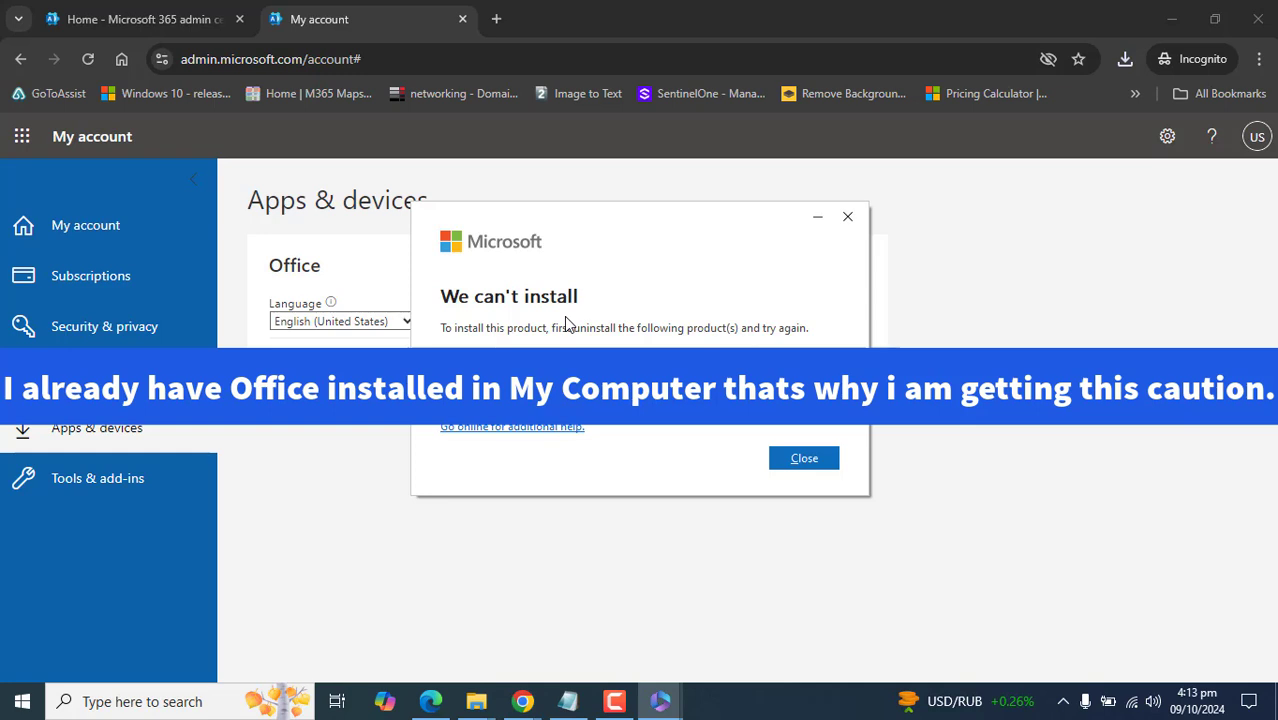
Close the Office 'We can't install' warning.
click(804, 457)
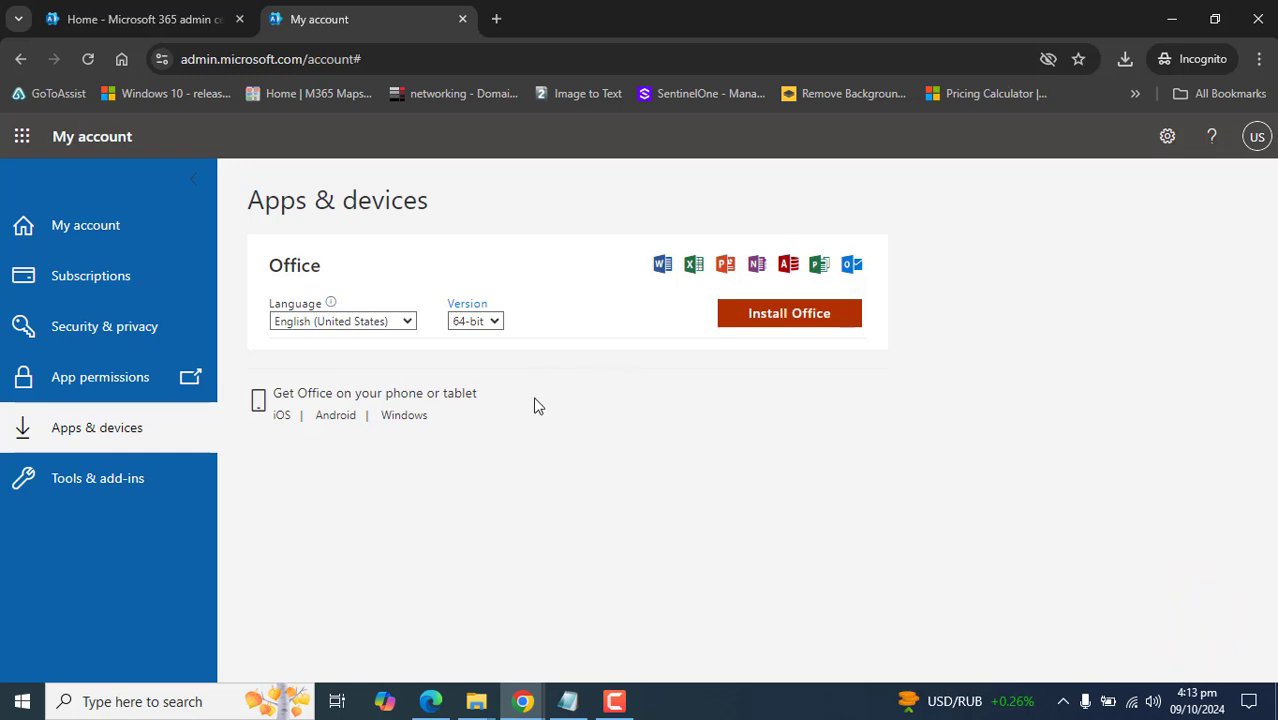
mouse_move(631, 377)
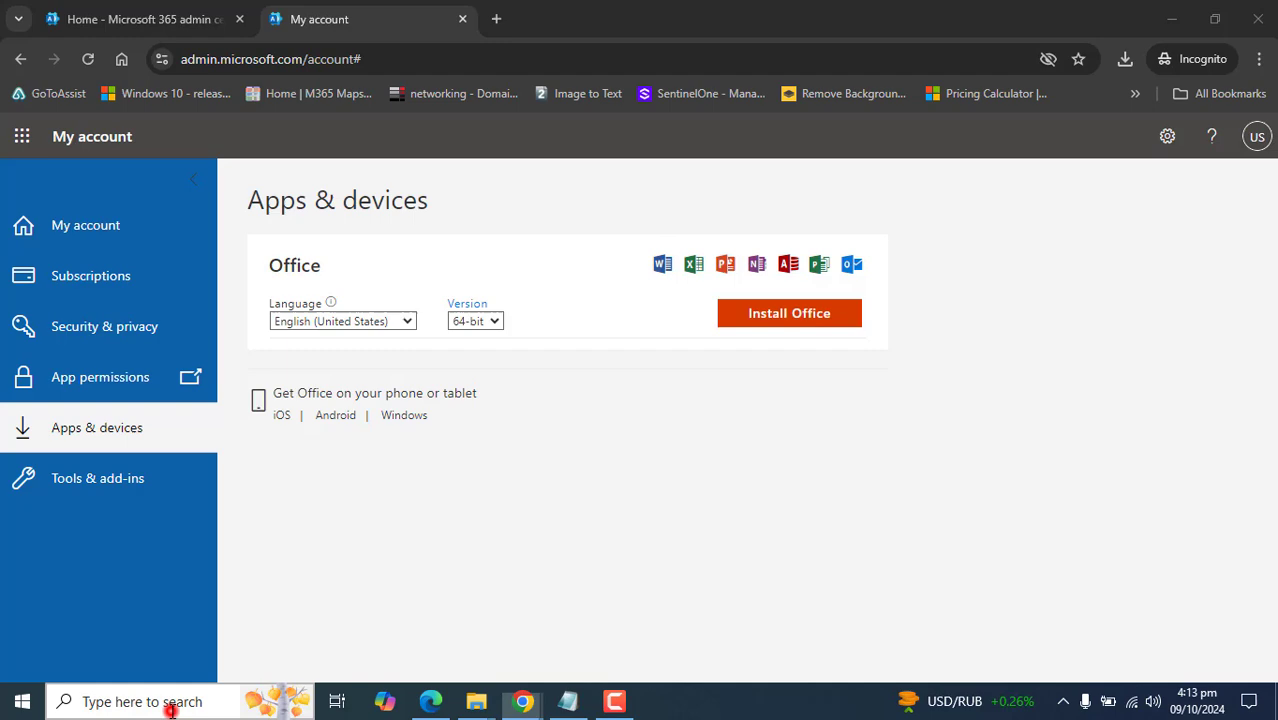
text(word)
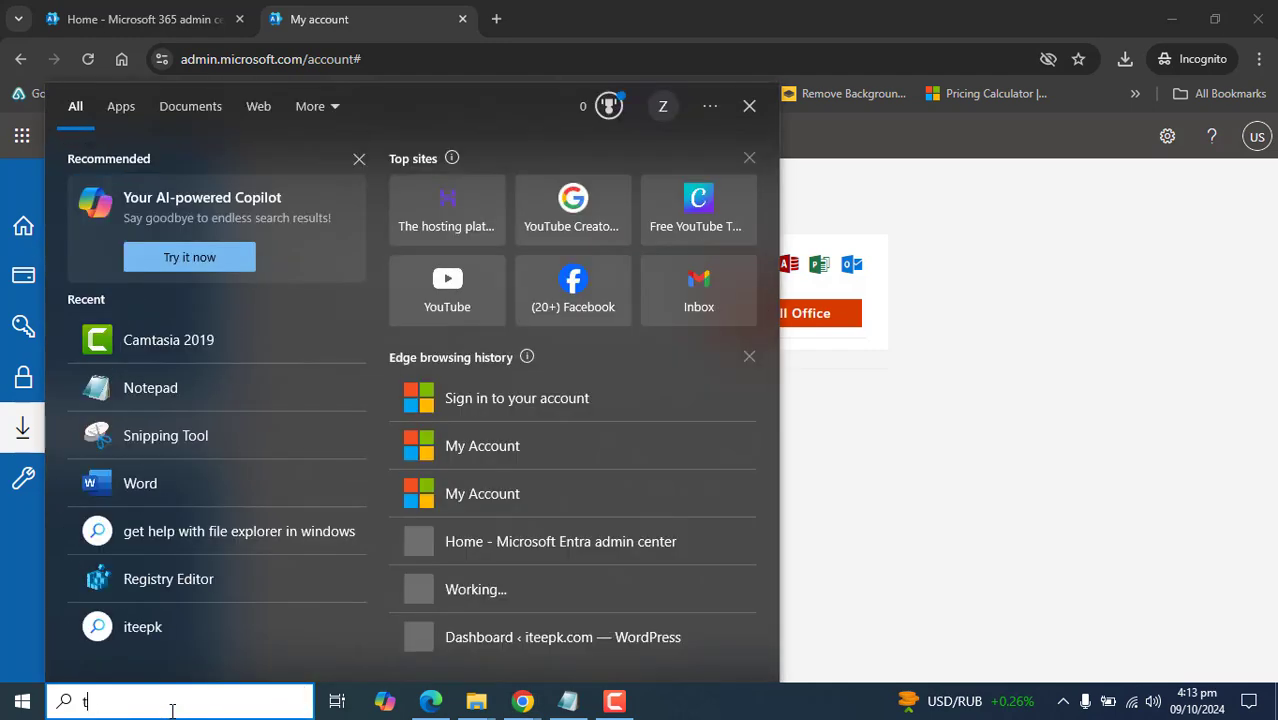
text(excel)
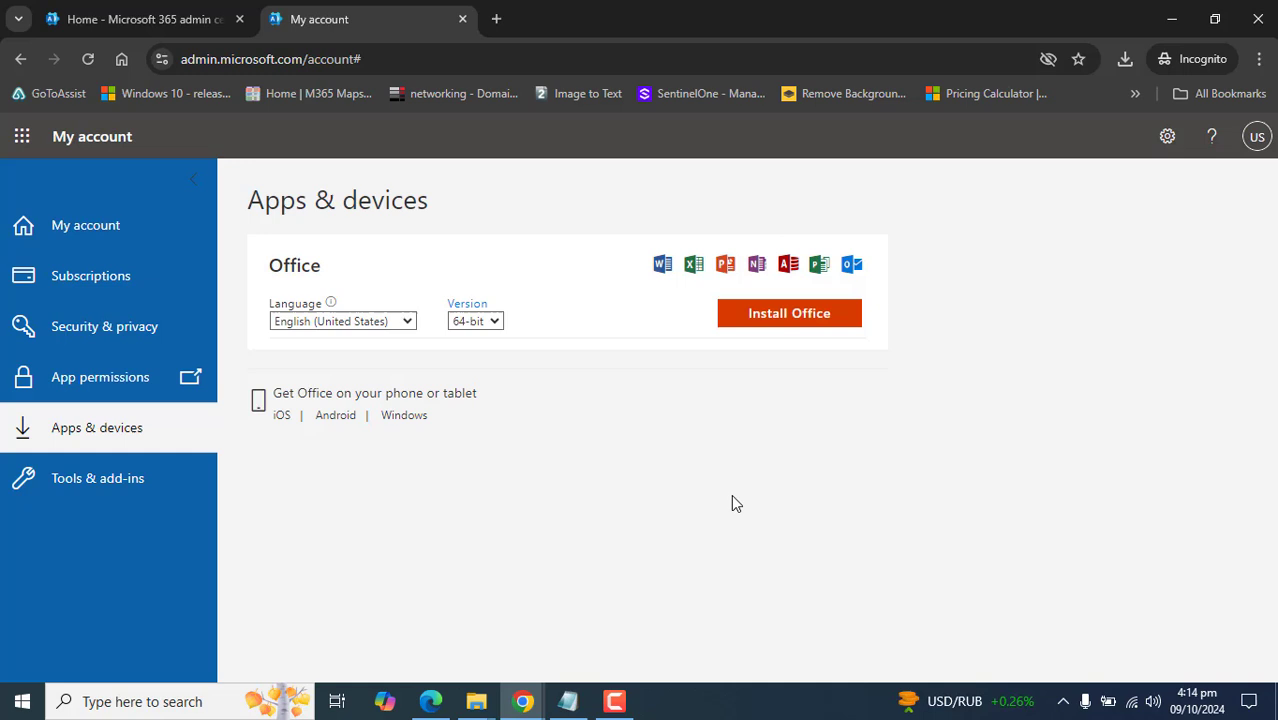
mouse_move(548, 236)
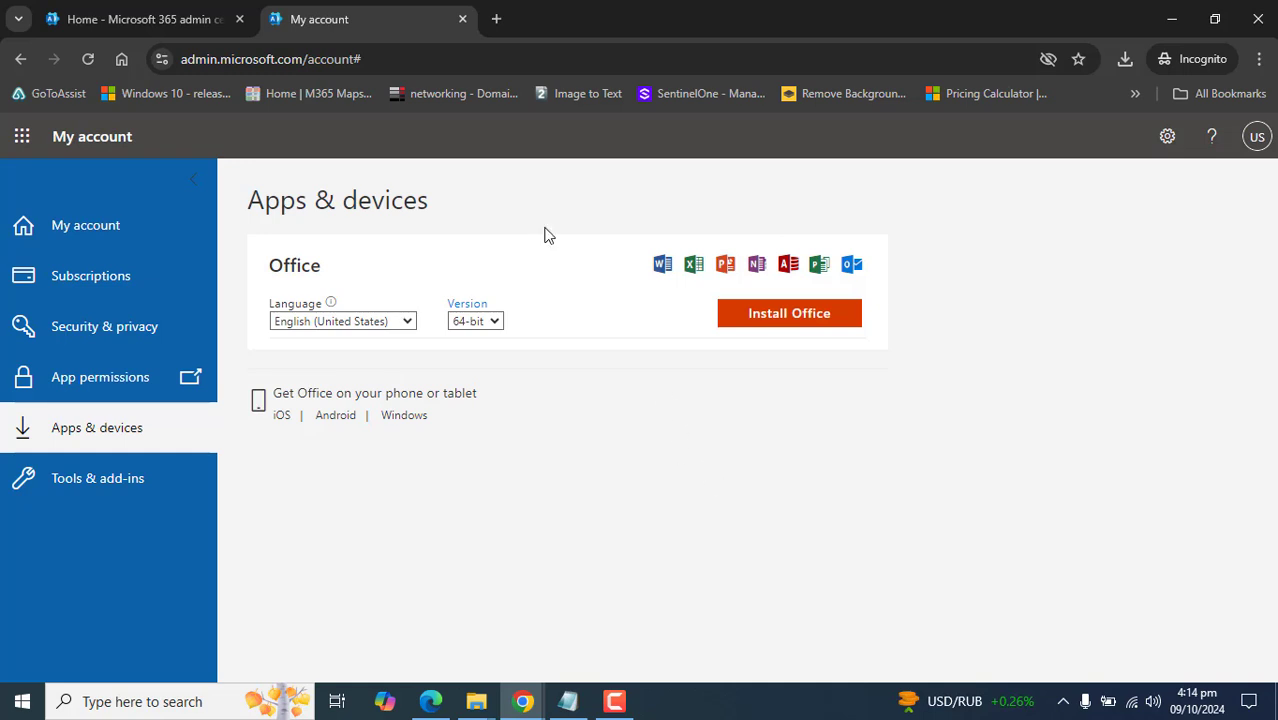
Return to the admin center home tab and scroll to the Microsoft 365 apps card.
click(140, 18)
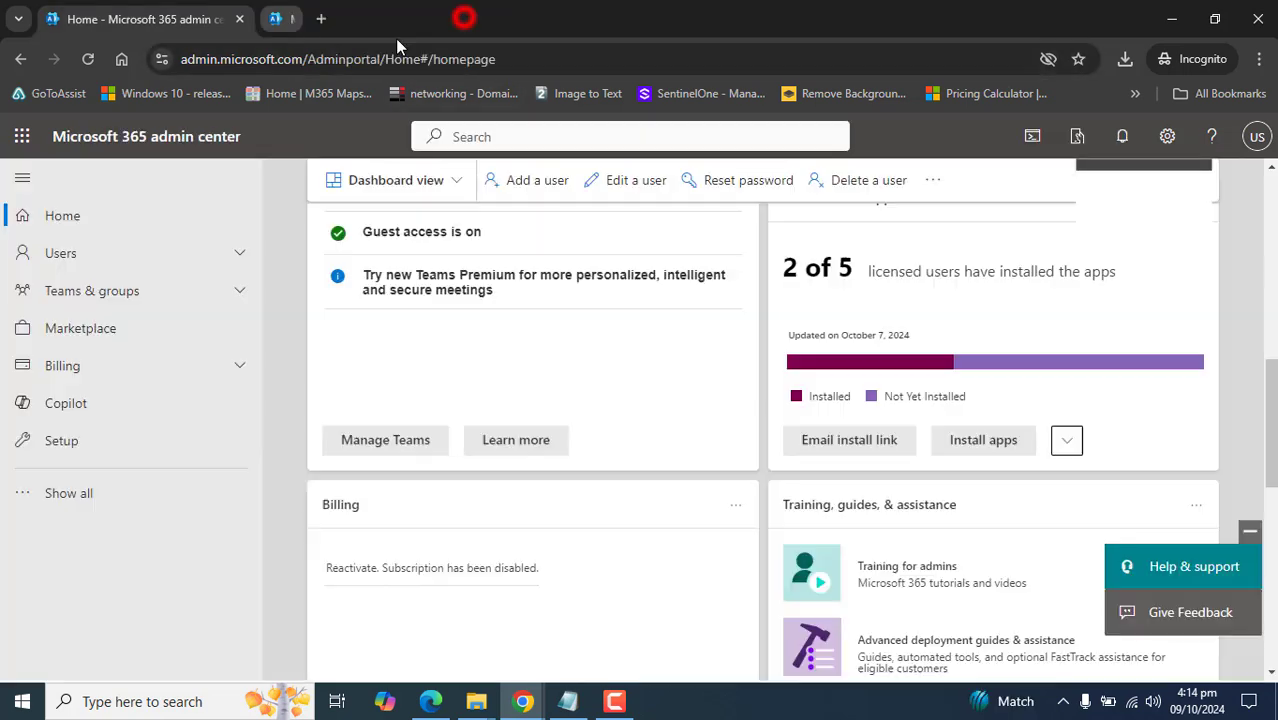
mouse_move(1066, 440)
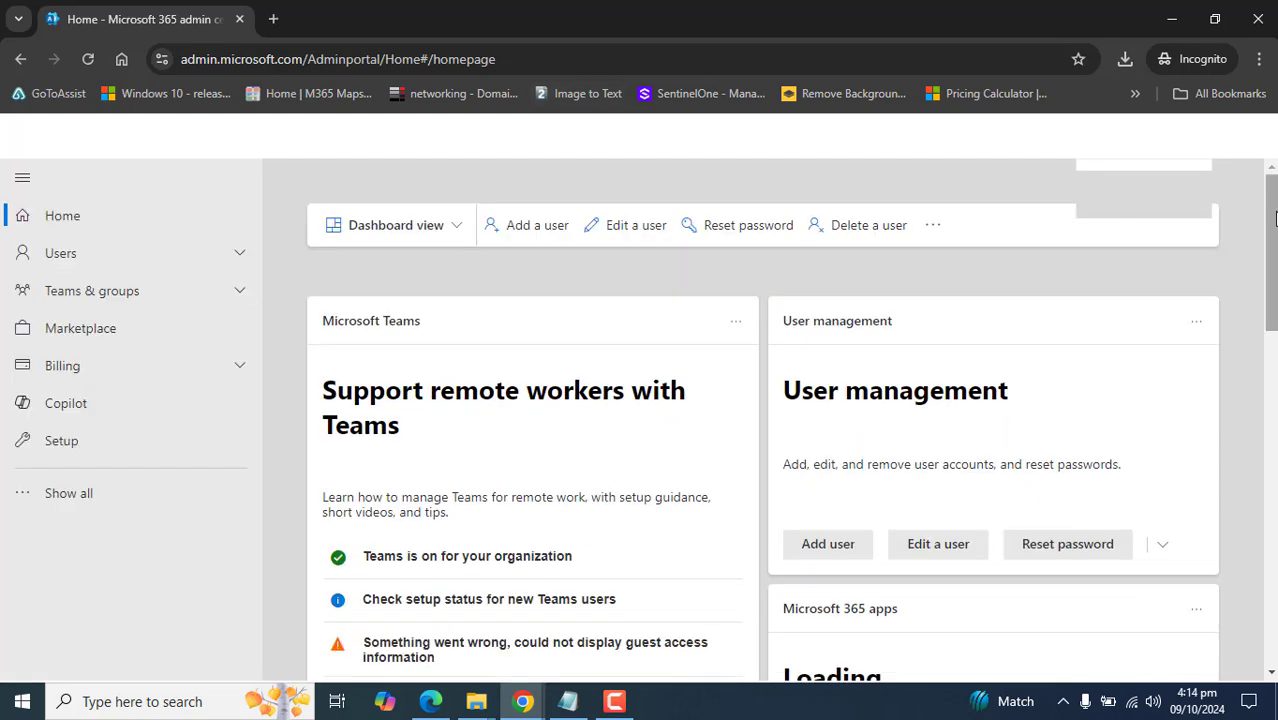
scroll(down, 3)
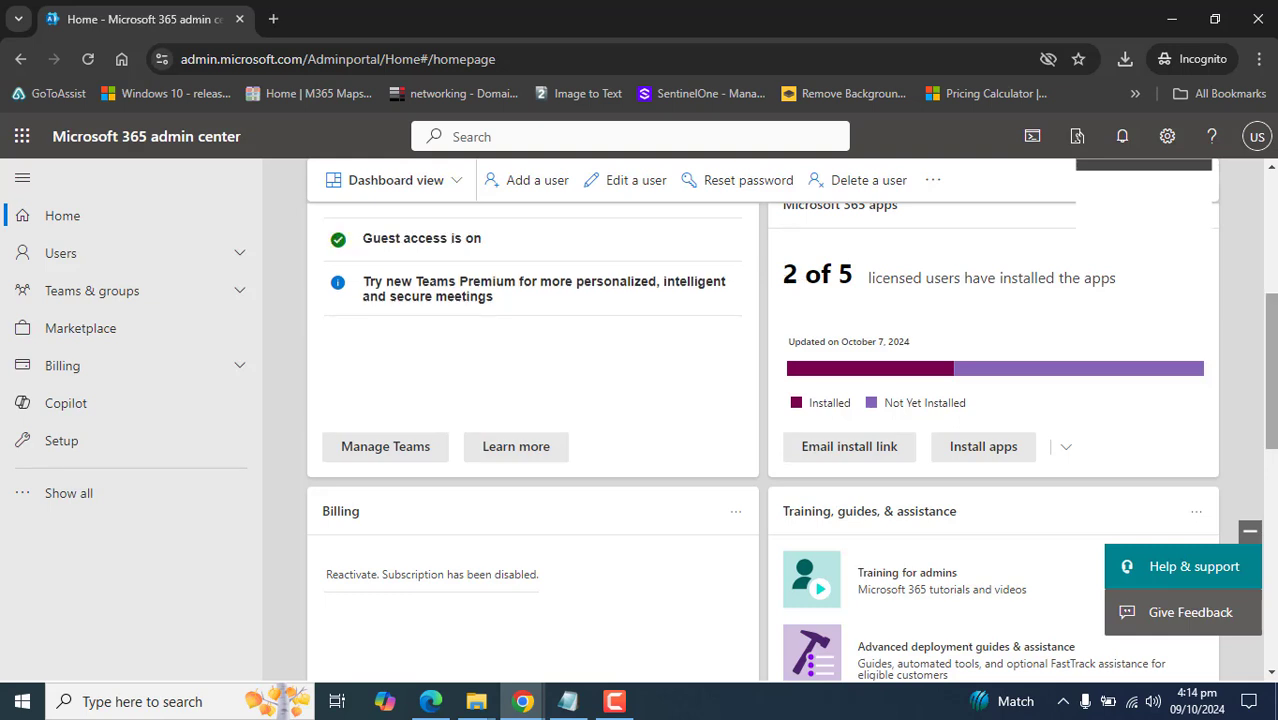
scroll(down, 3)
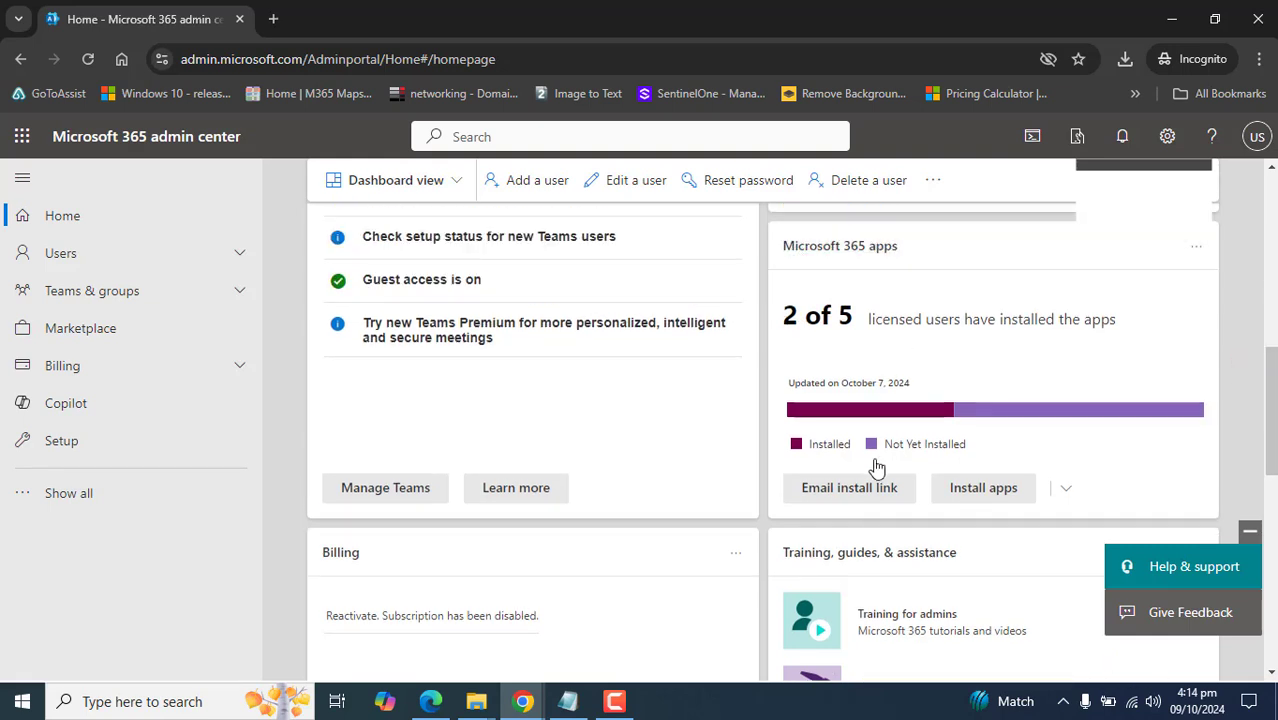
mouse_move(835, 513)
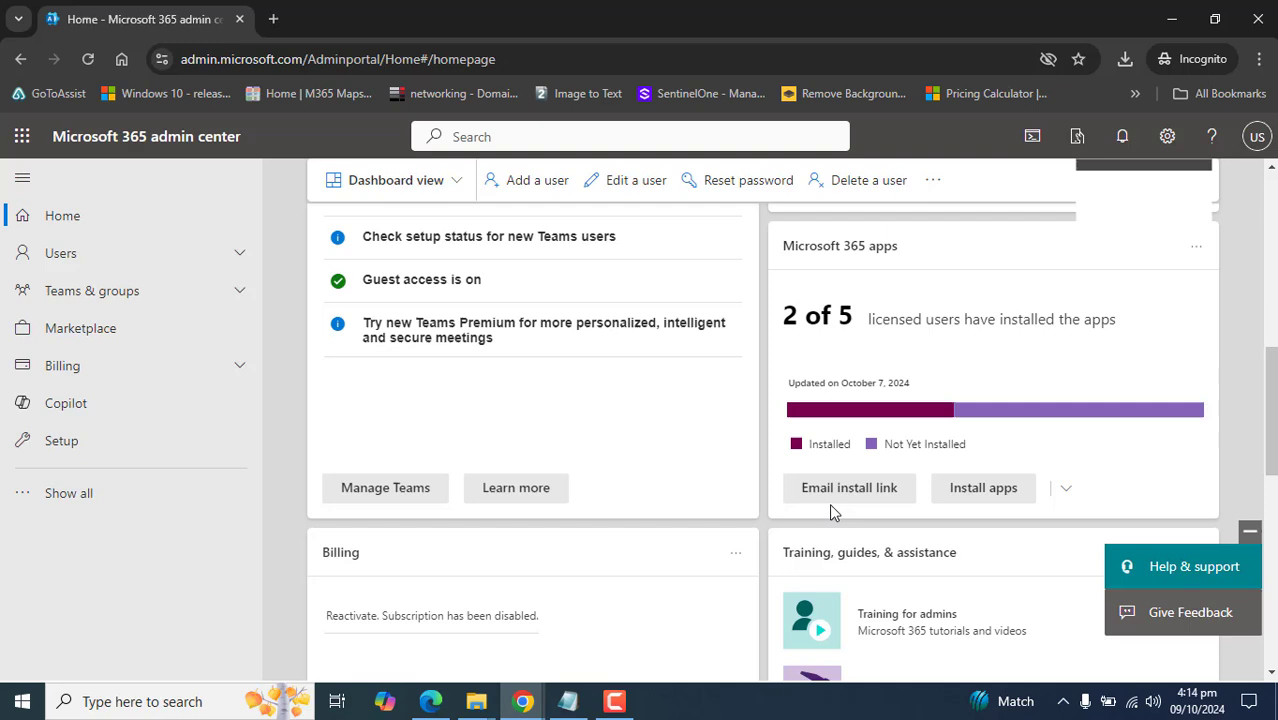
mouse_move(983, 488)
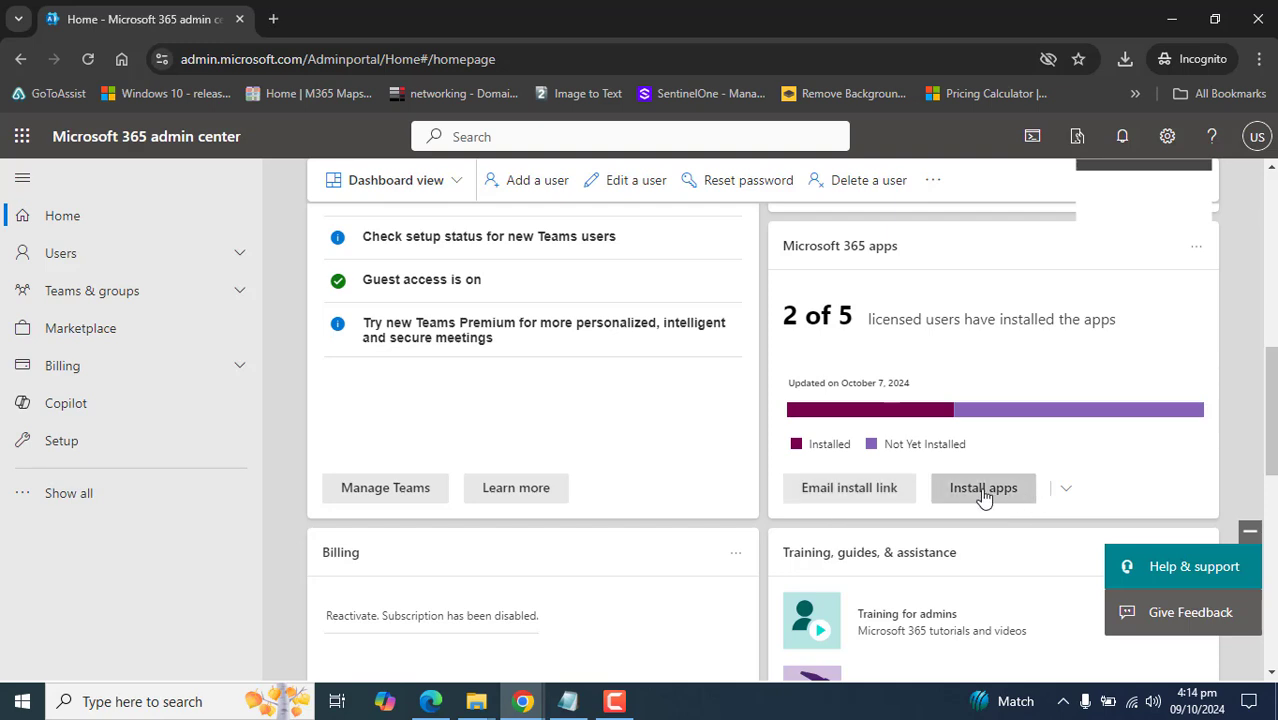
mouse_move(983, 488)
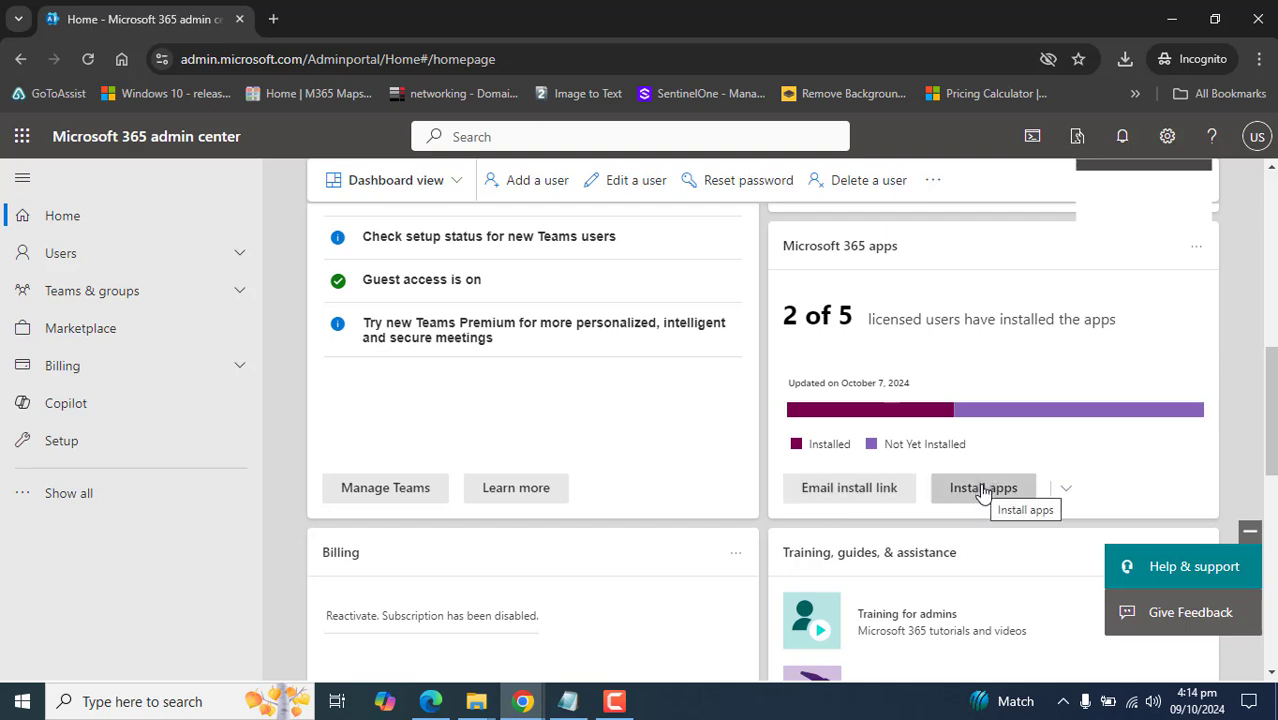
click(1065, 488)
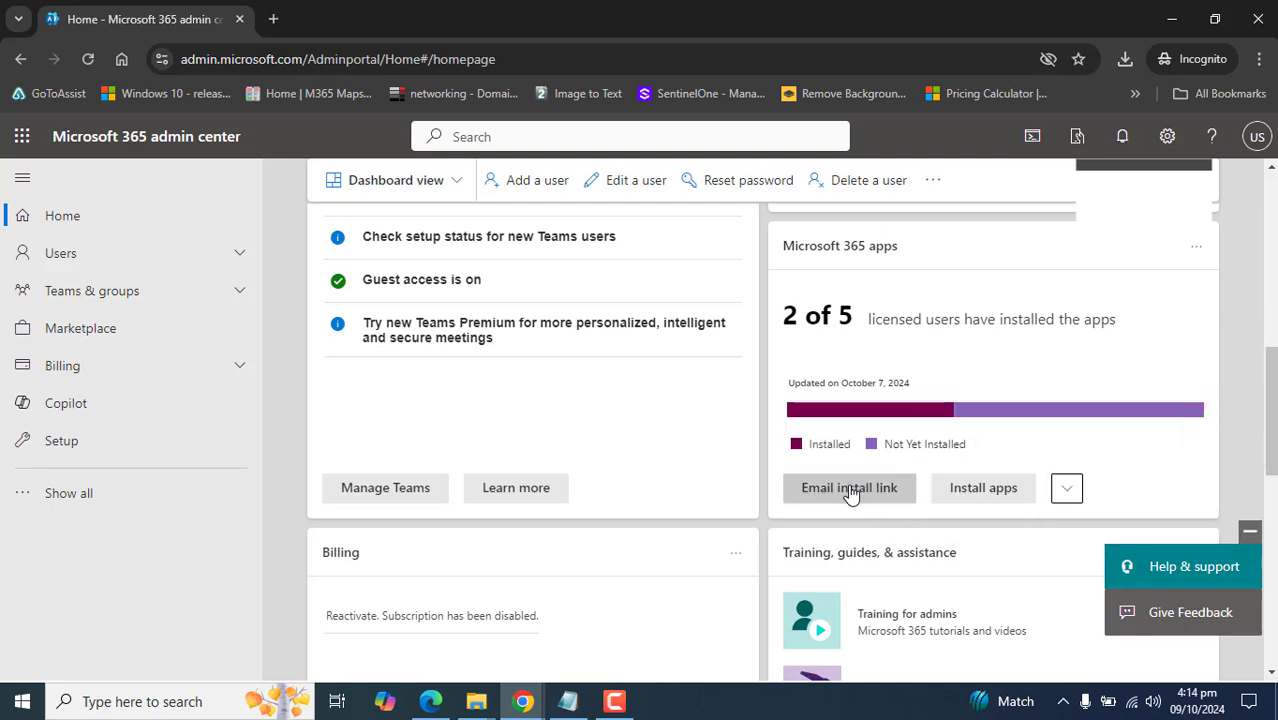
Open Email install link and tick one user as a recipient.
click(849, 488)
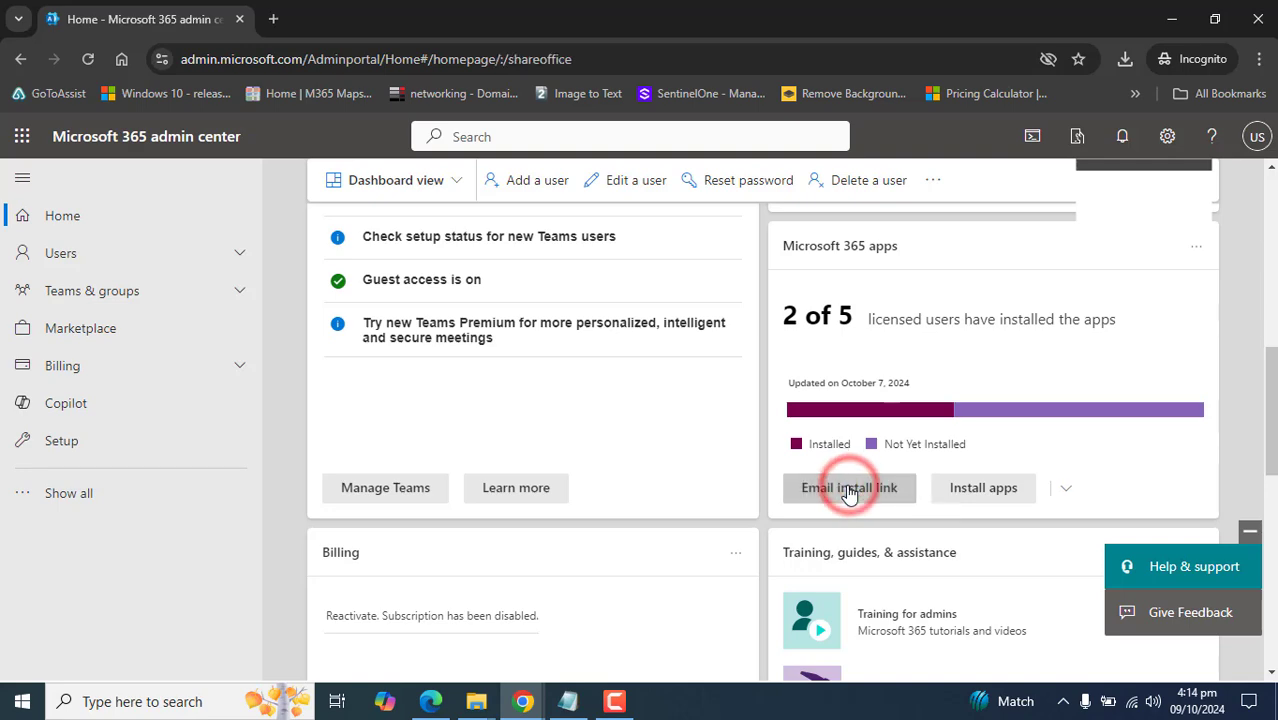
click(849, 487)
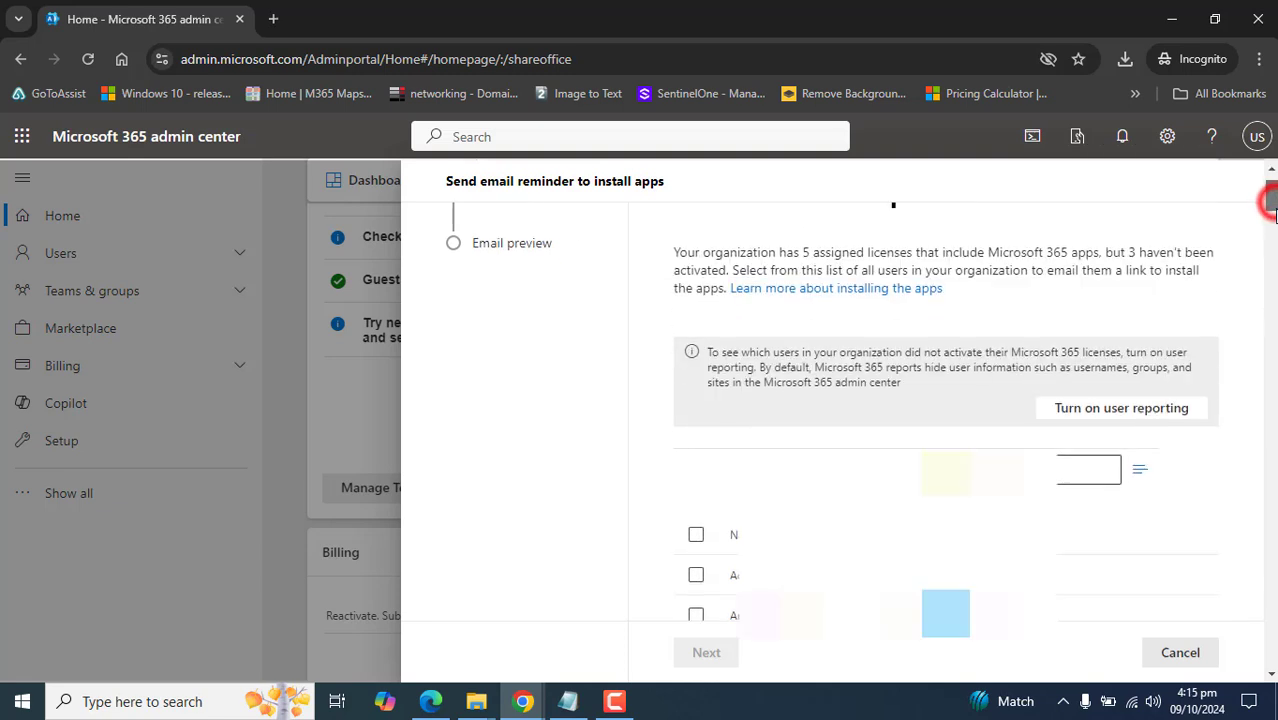
scroll(down, 3)
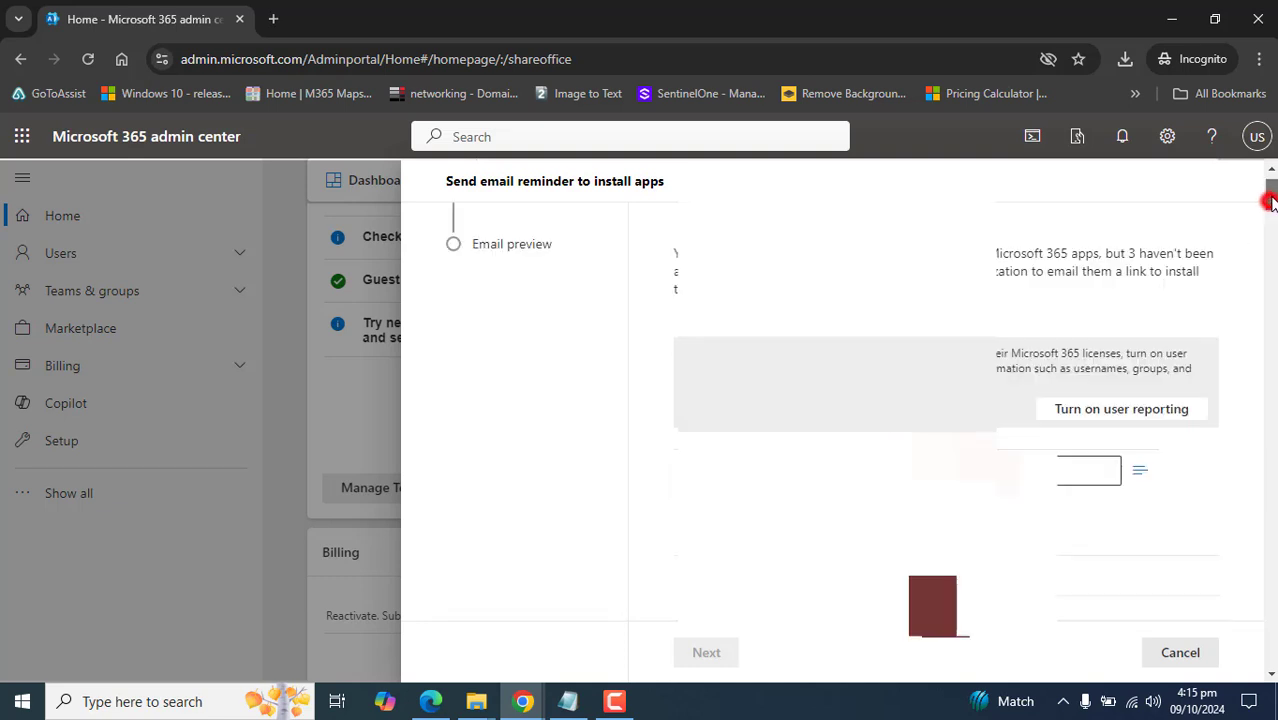
click(696, 608)
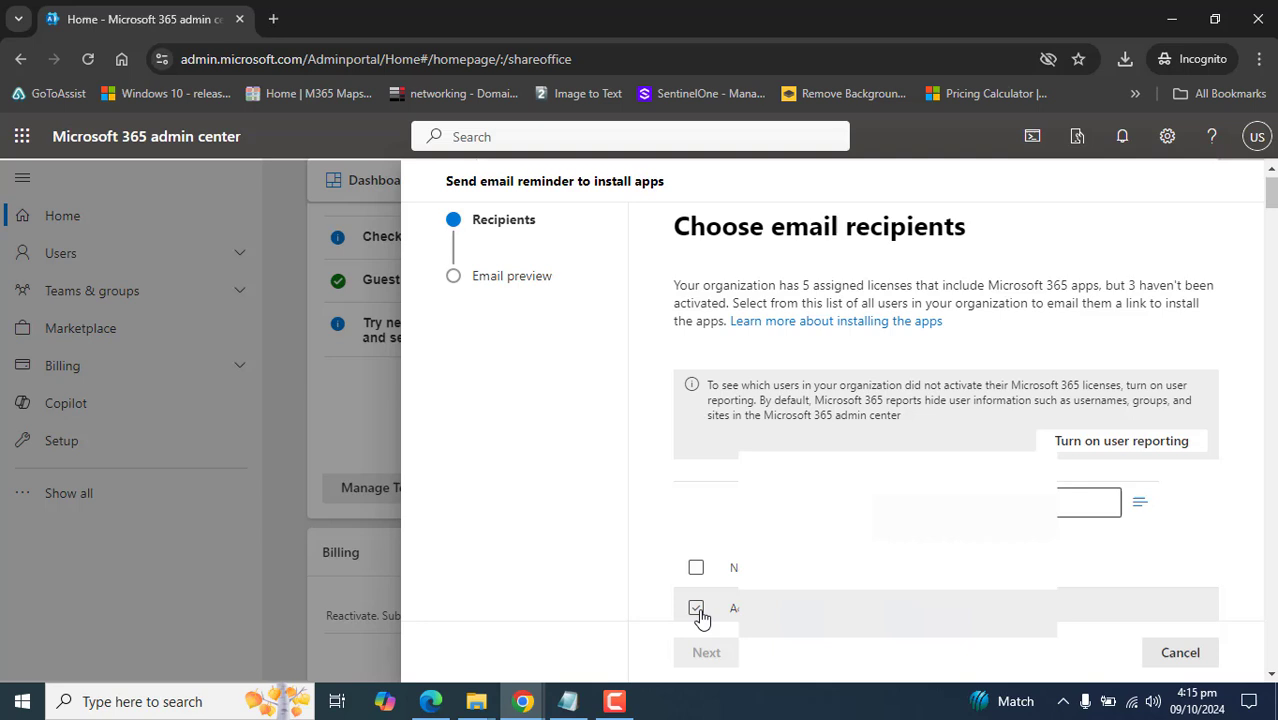
click(696, 608)
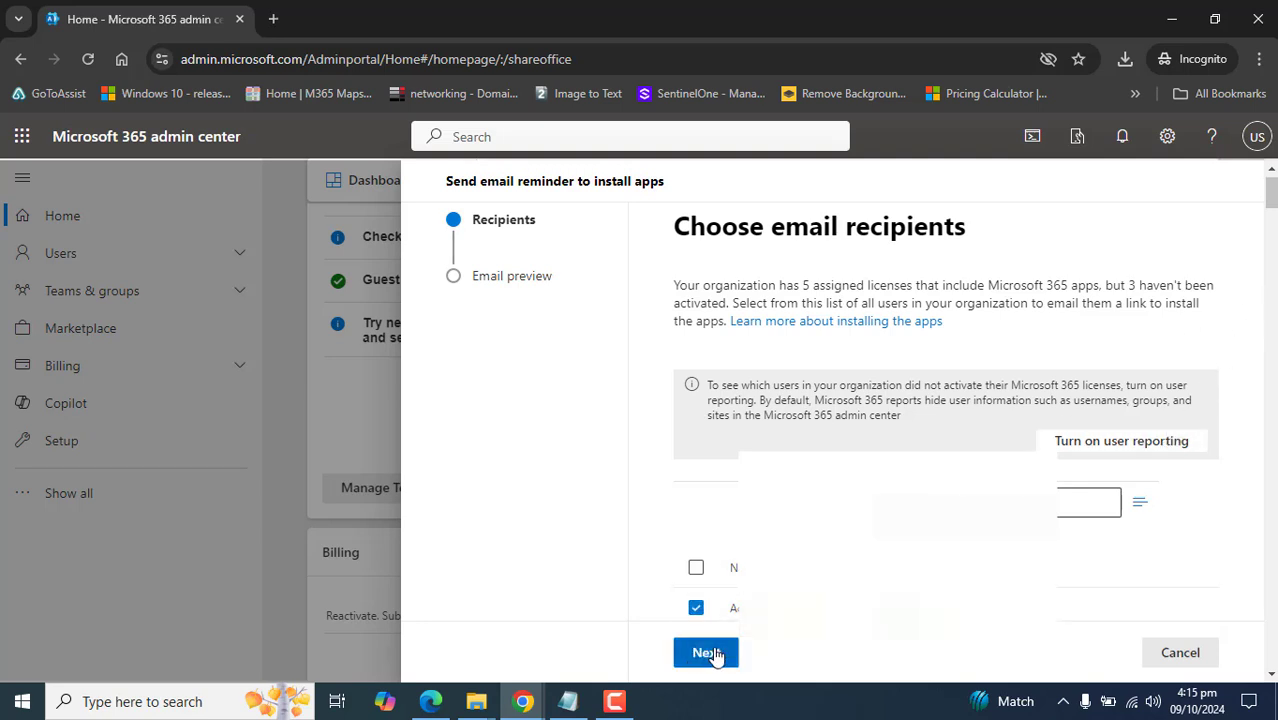
Advance to the message step, click the Add a message box, and review the Download Office preview.
click(706, 652)
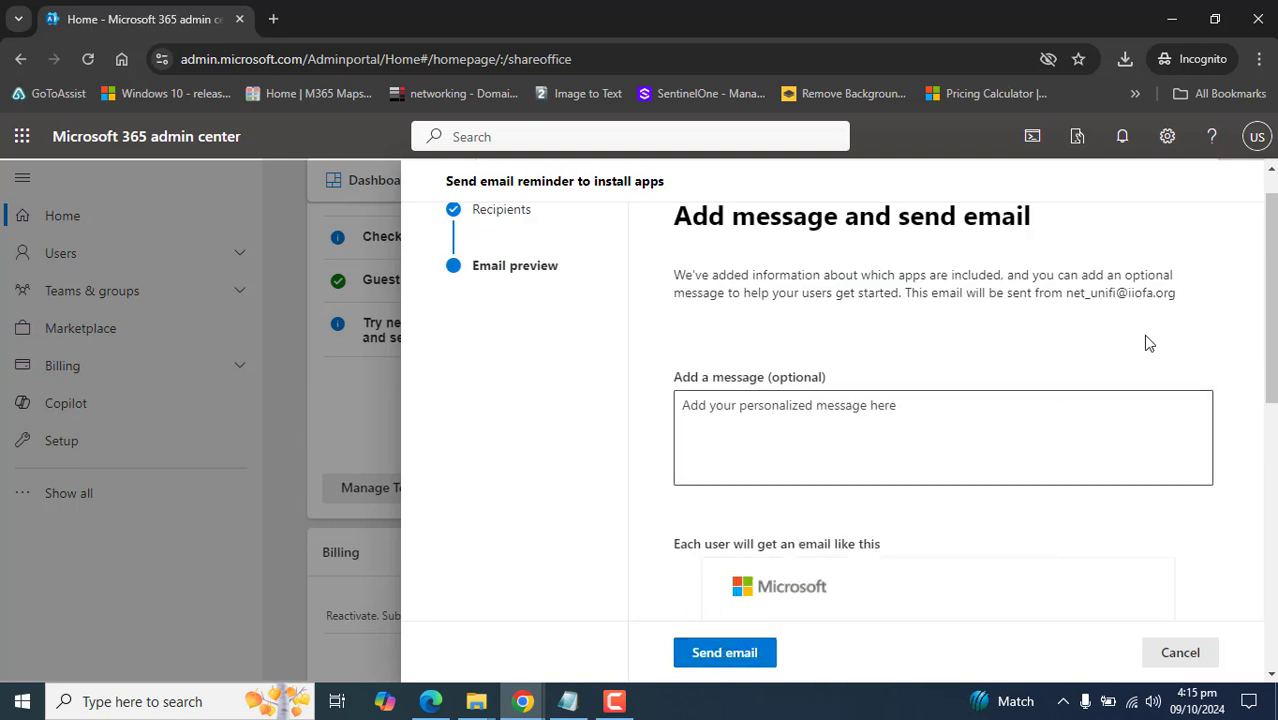
scroll(down, 3)
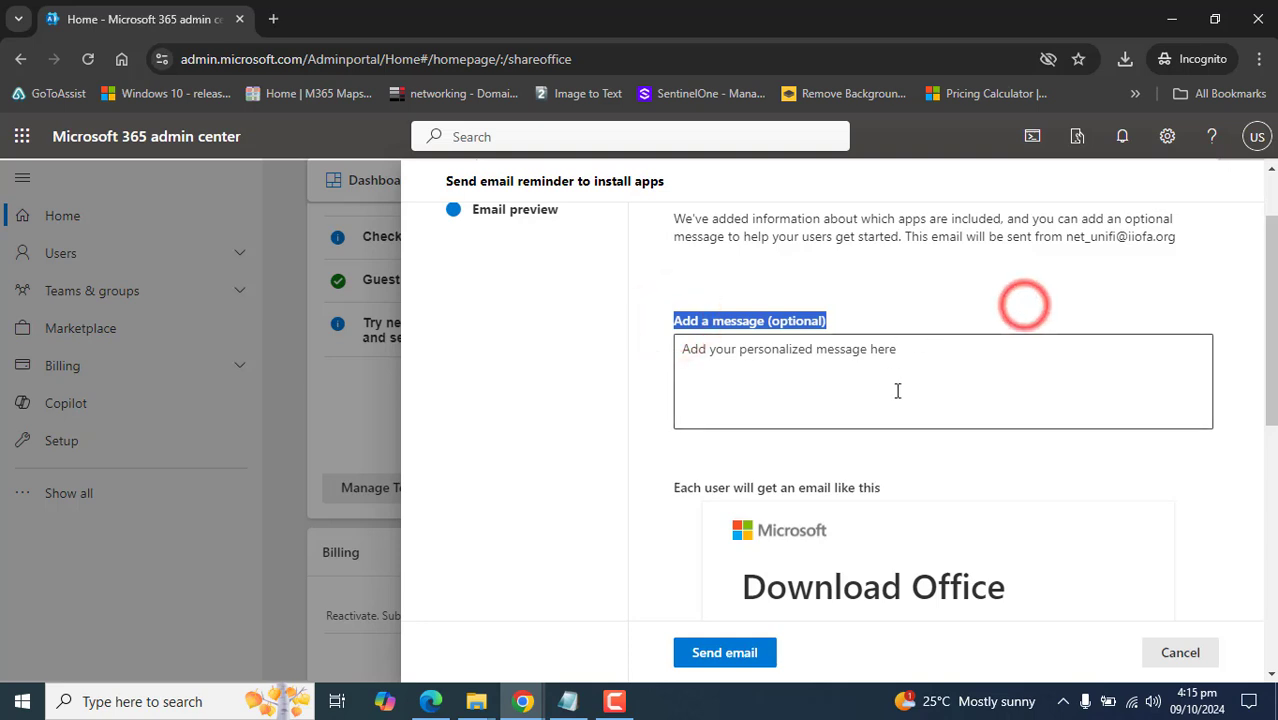
click(897, 390)
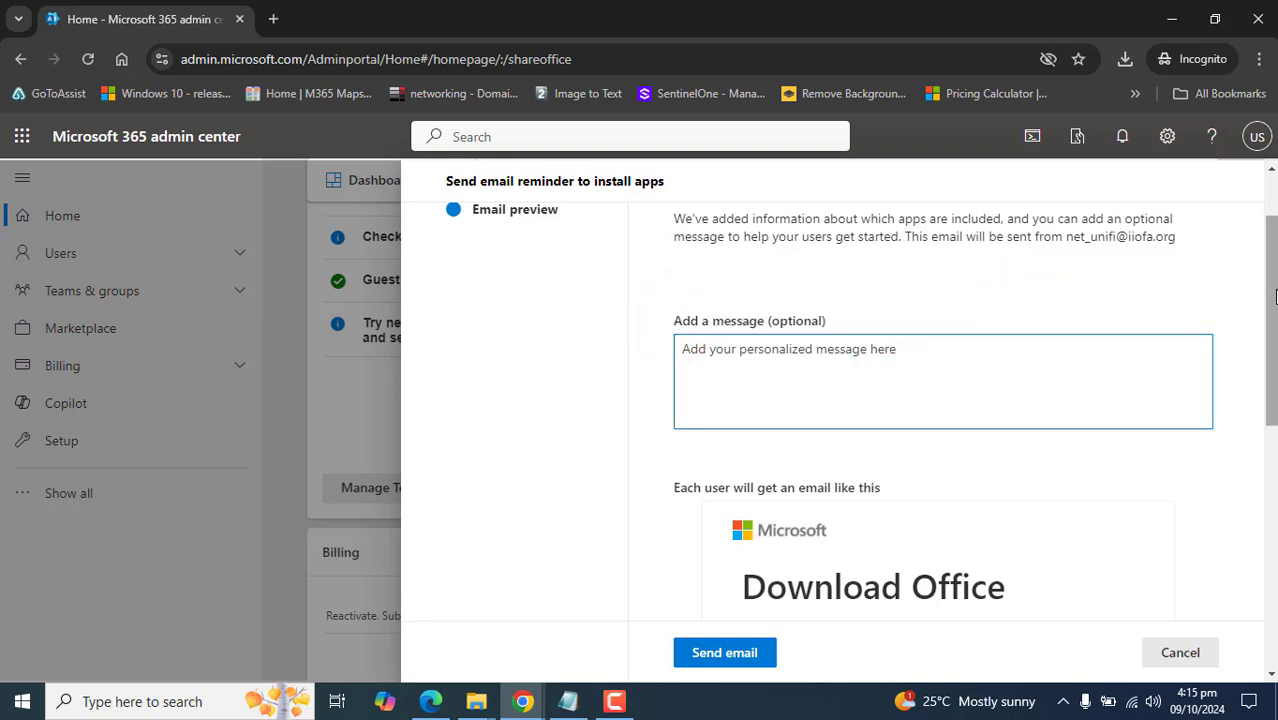
scroll(down, 3)
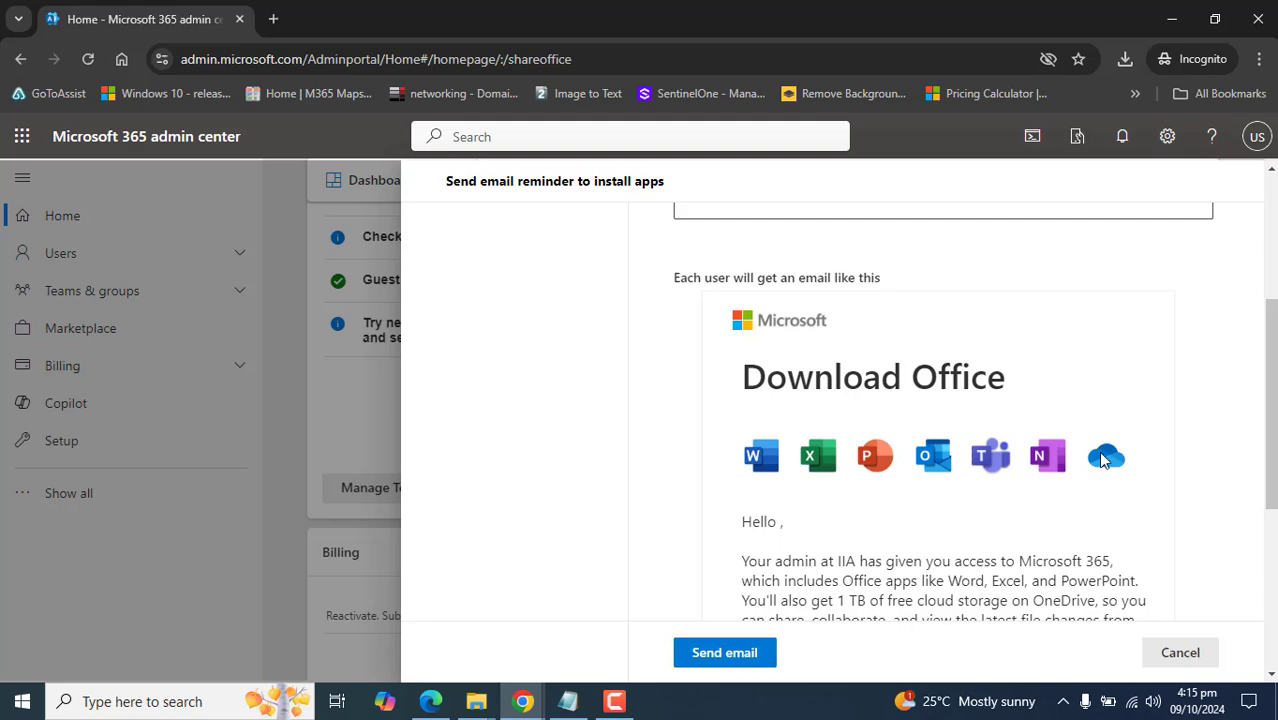
scroll(down, 3)
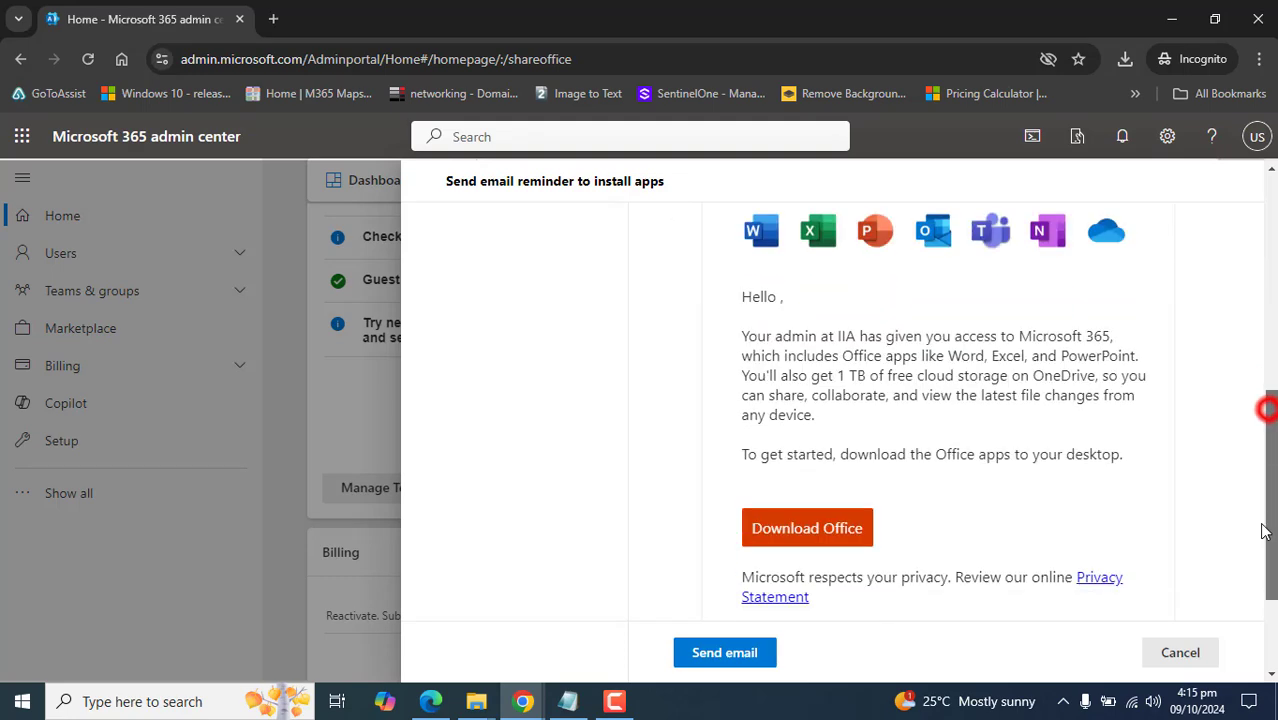
scroll(down, 3)
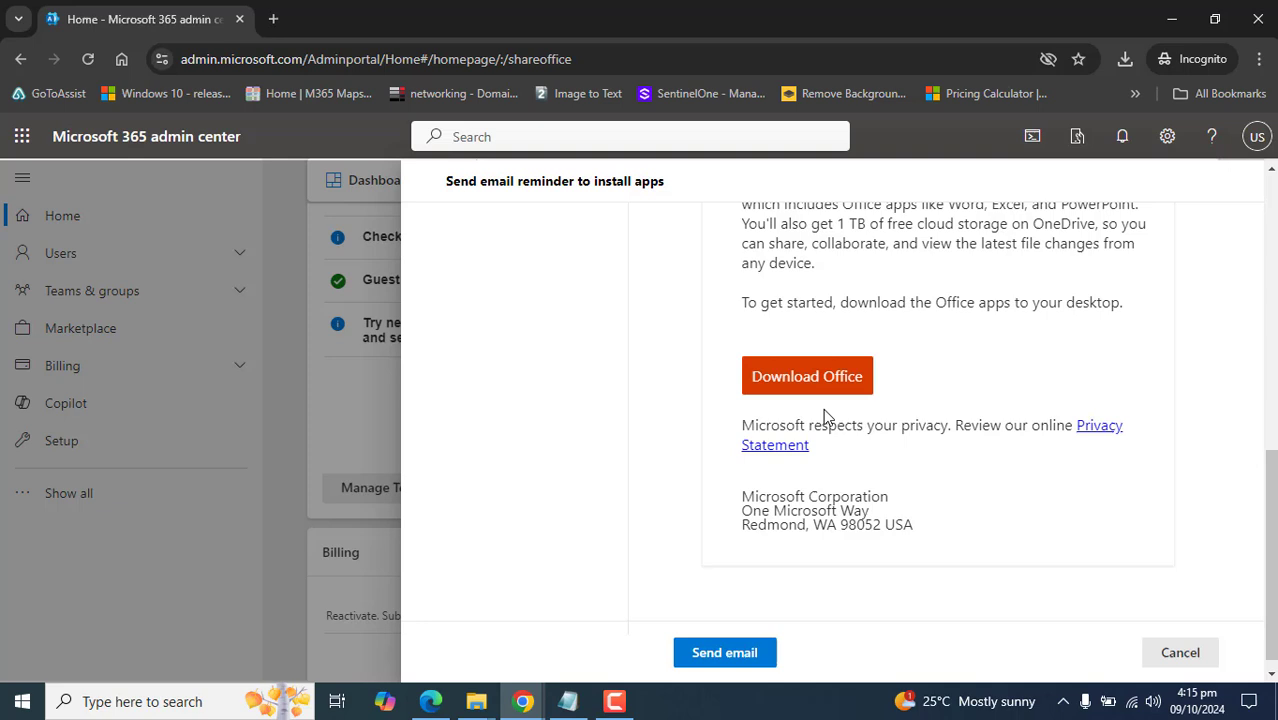
mouse_move(837, 398)
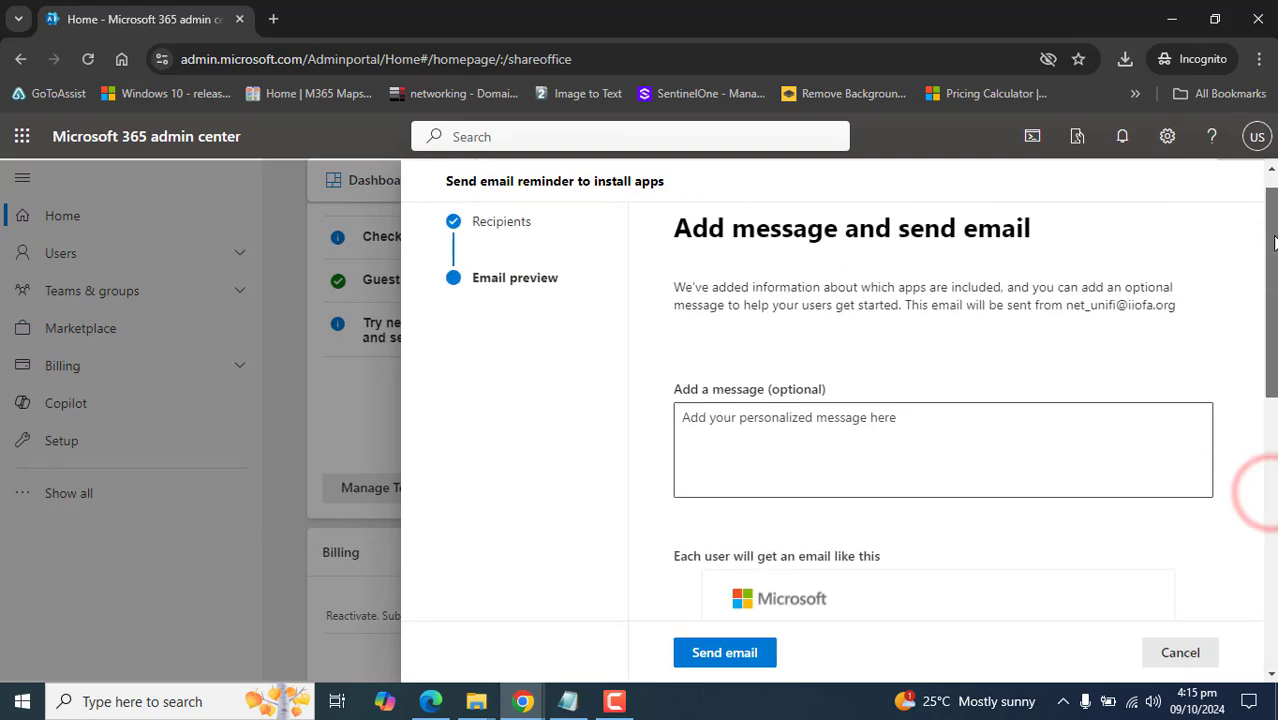
scroll(down, 3)
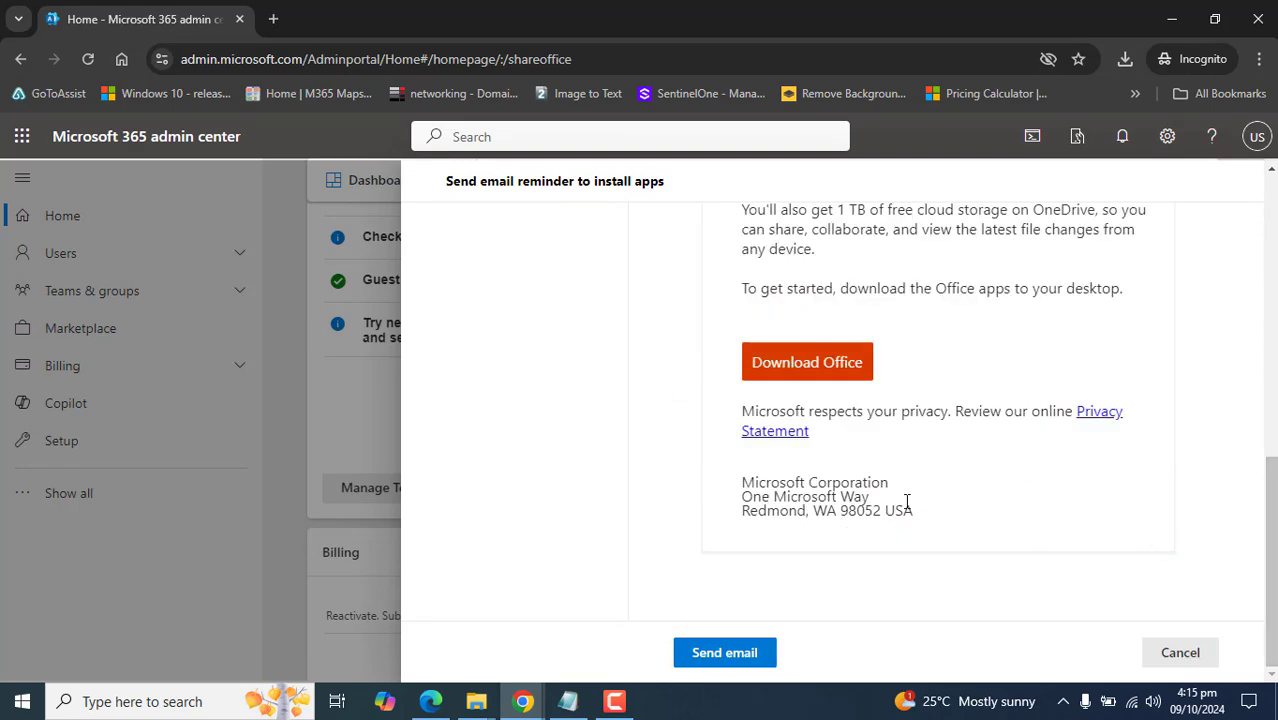
mouse_move(918, 512)
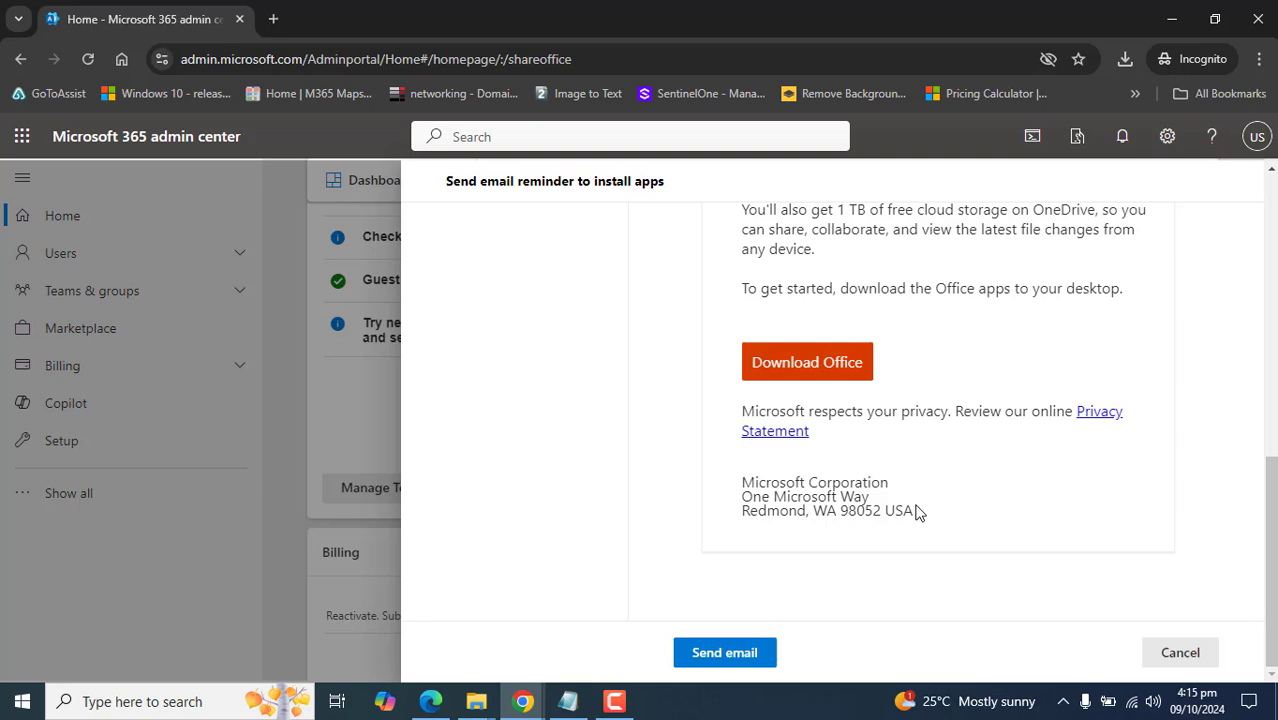
Send the install-link email and highlight the Email sent confirmation.
click(724, 652)
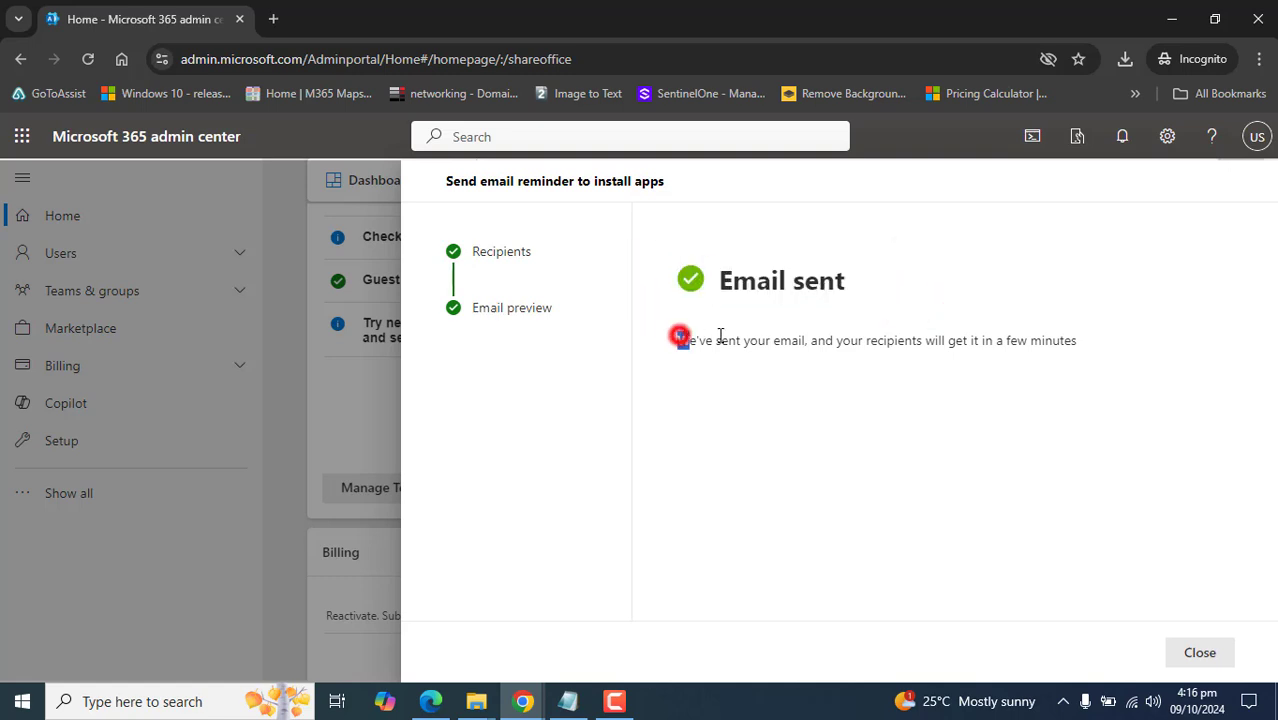
drag(679, 340, 955, 340)
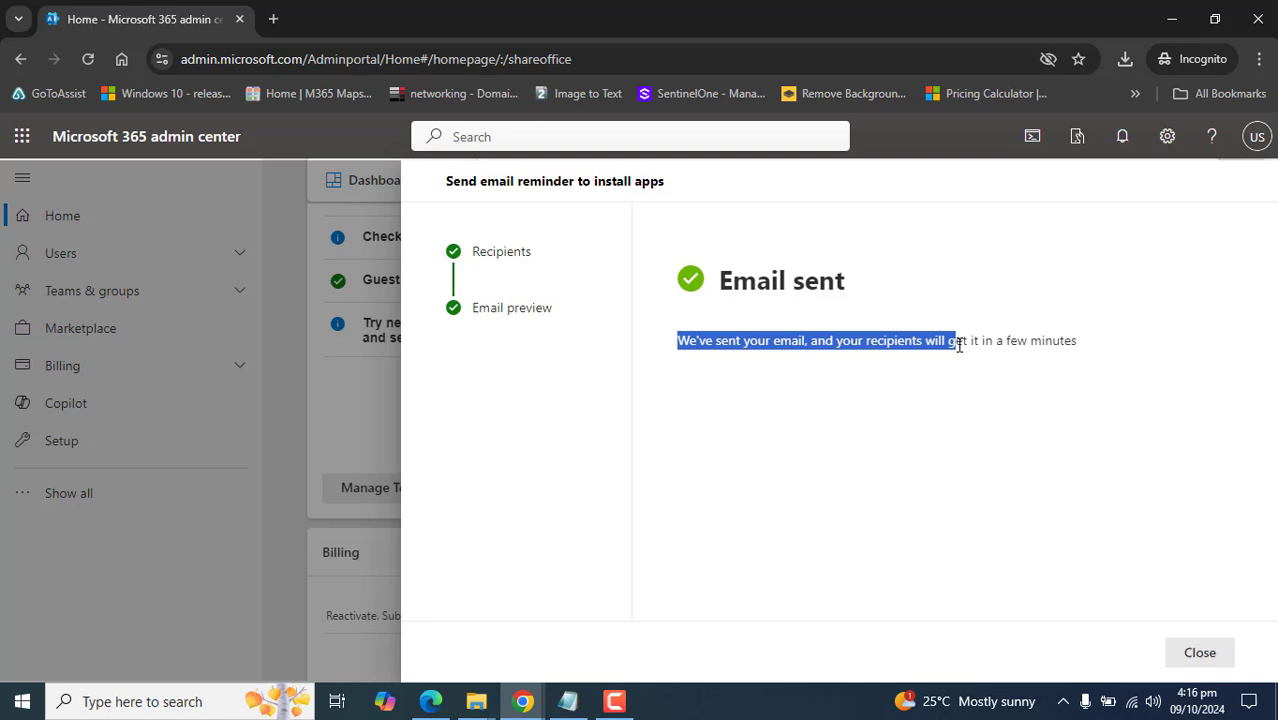